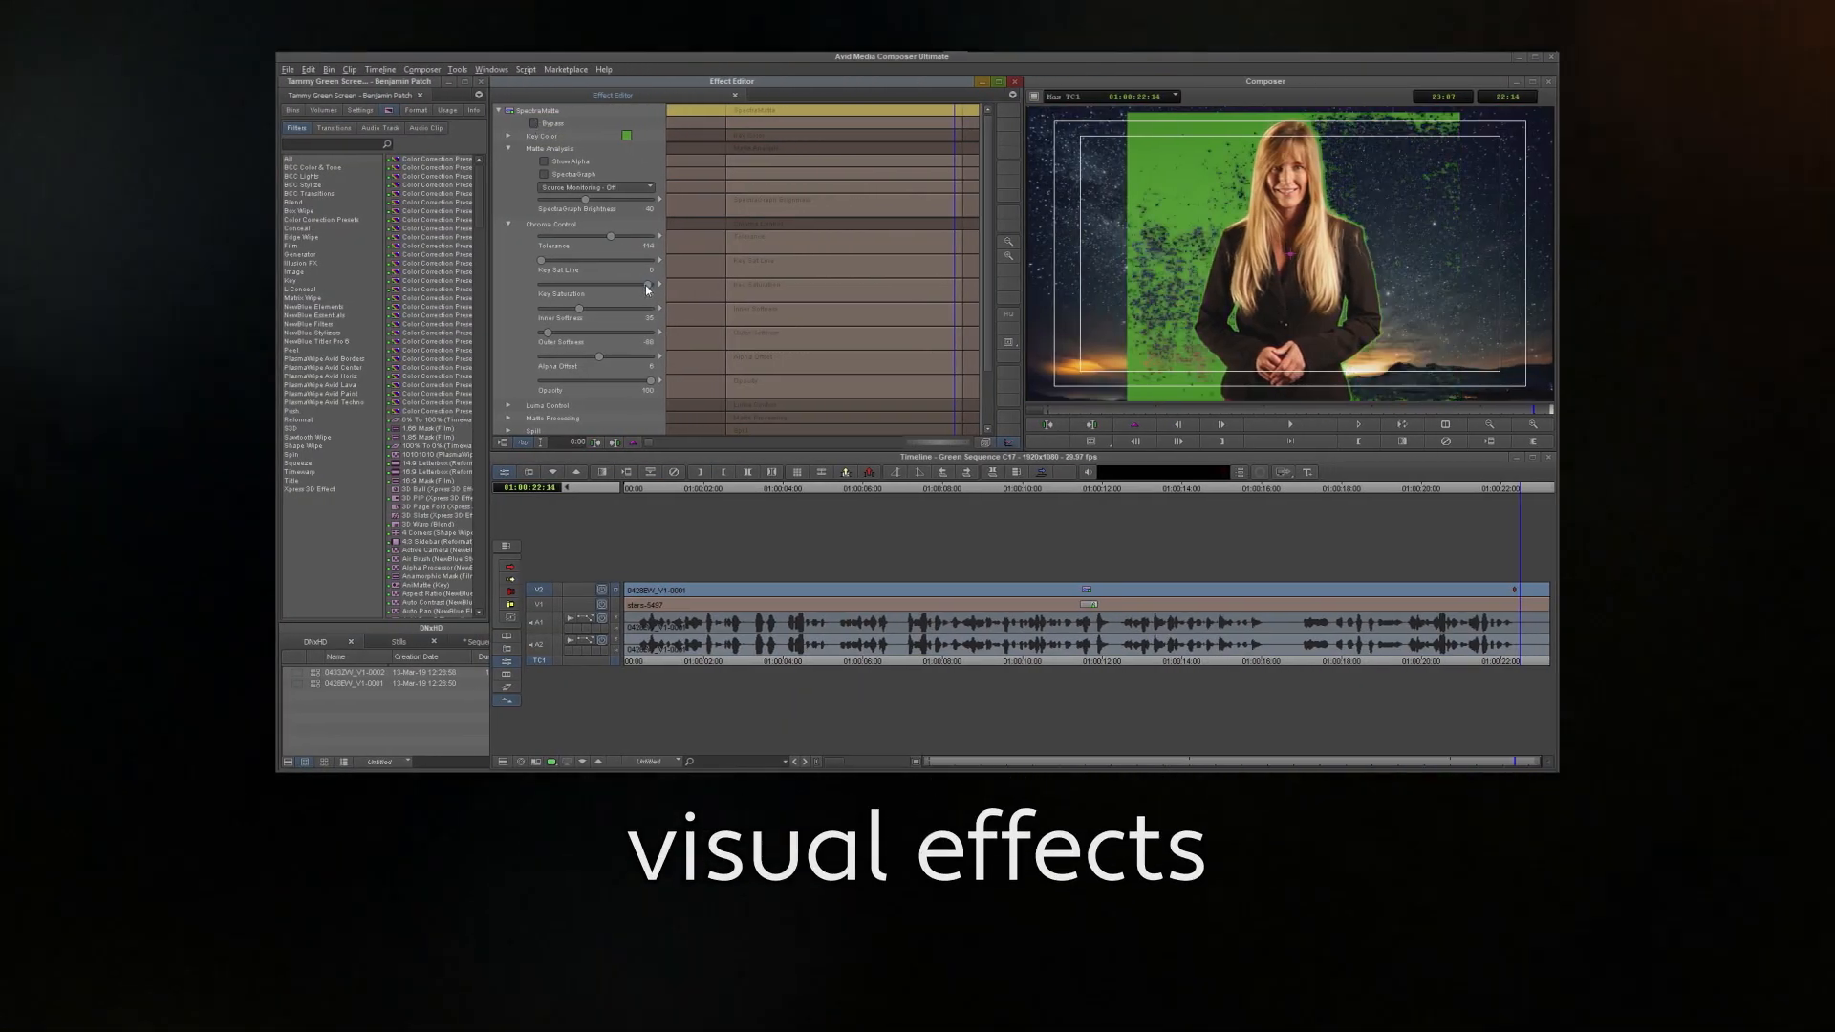
Open the 02 Camera Media bin in the Media Ingest Demo project
click(542, 161)
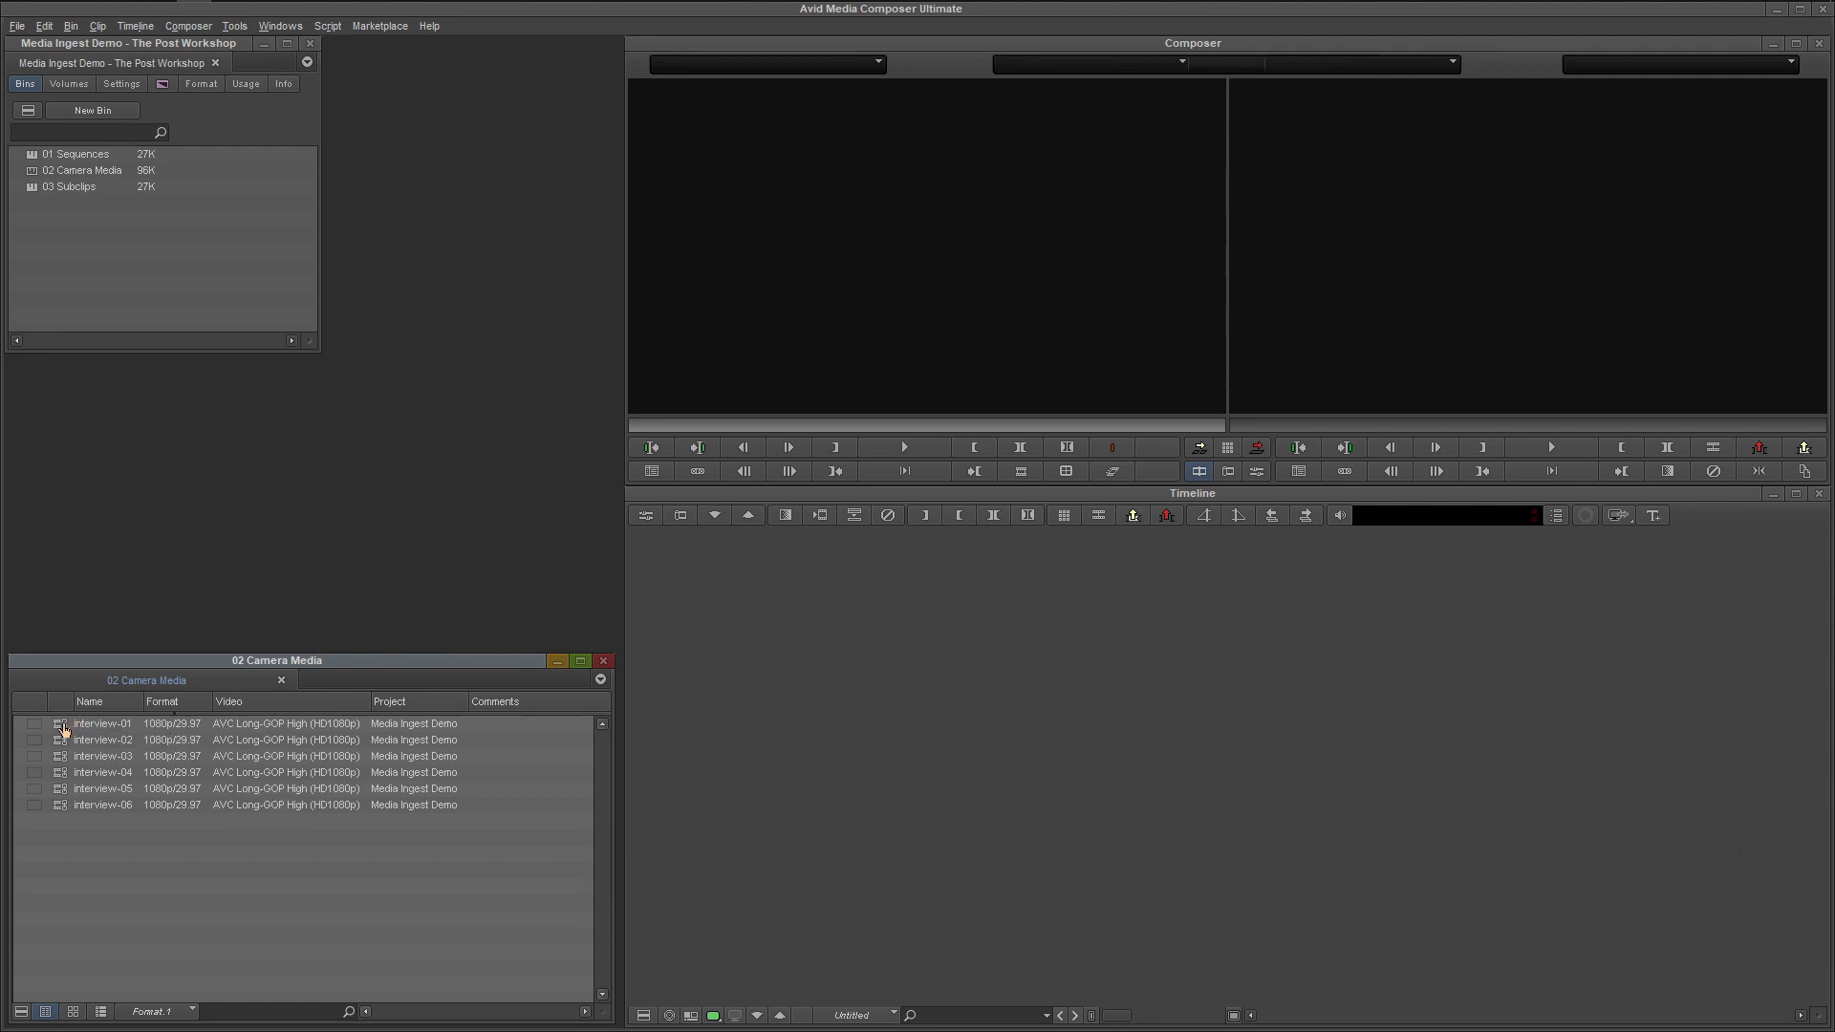
Load interview-01 into the Source monitor, scrub through it, and show it in the Timeline
click(102, 724)
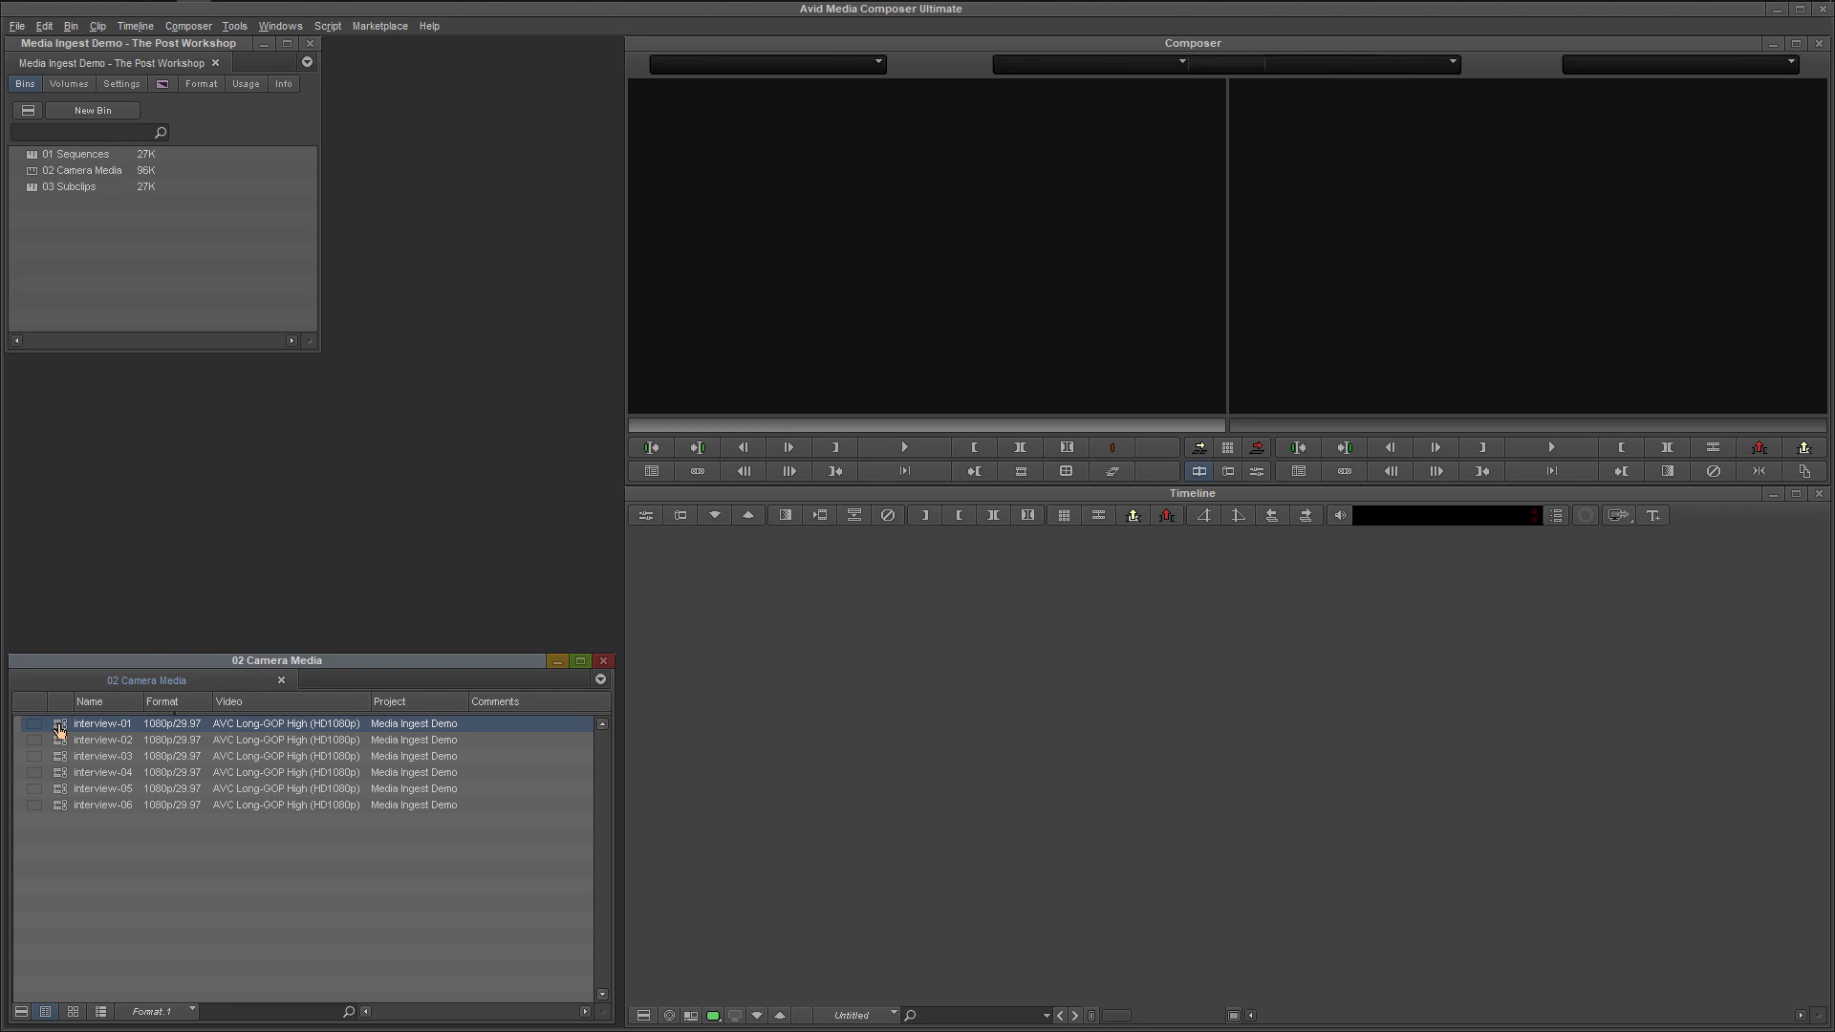
double_click(102, 723)
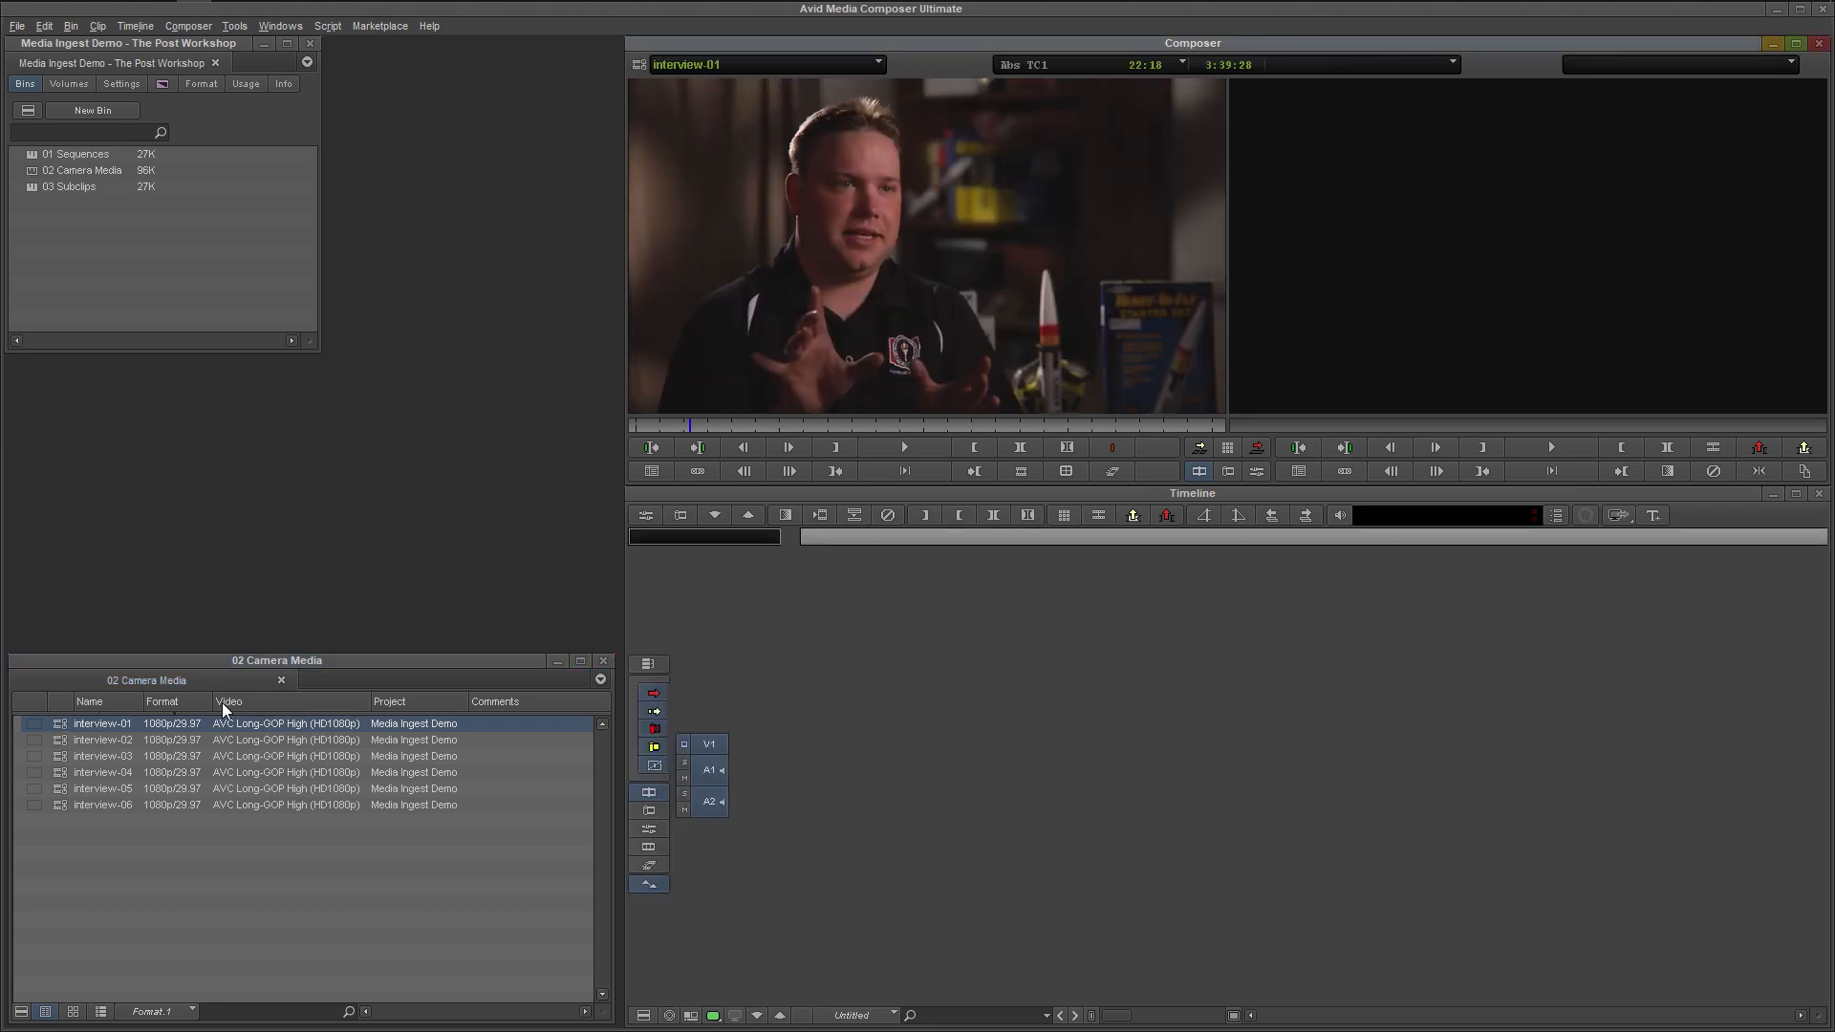
click(767, 427)
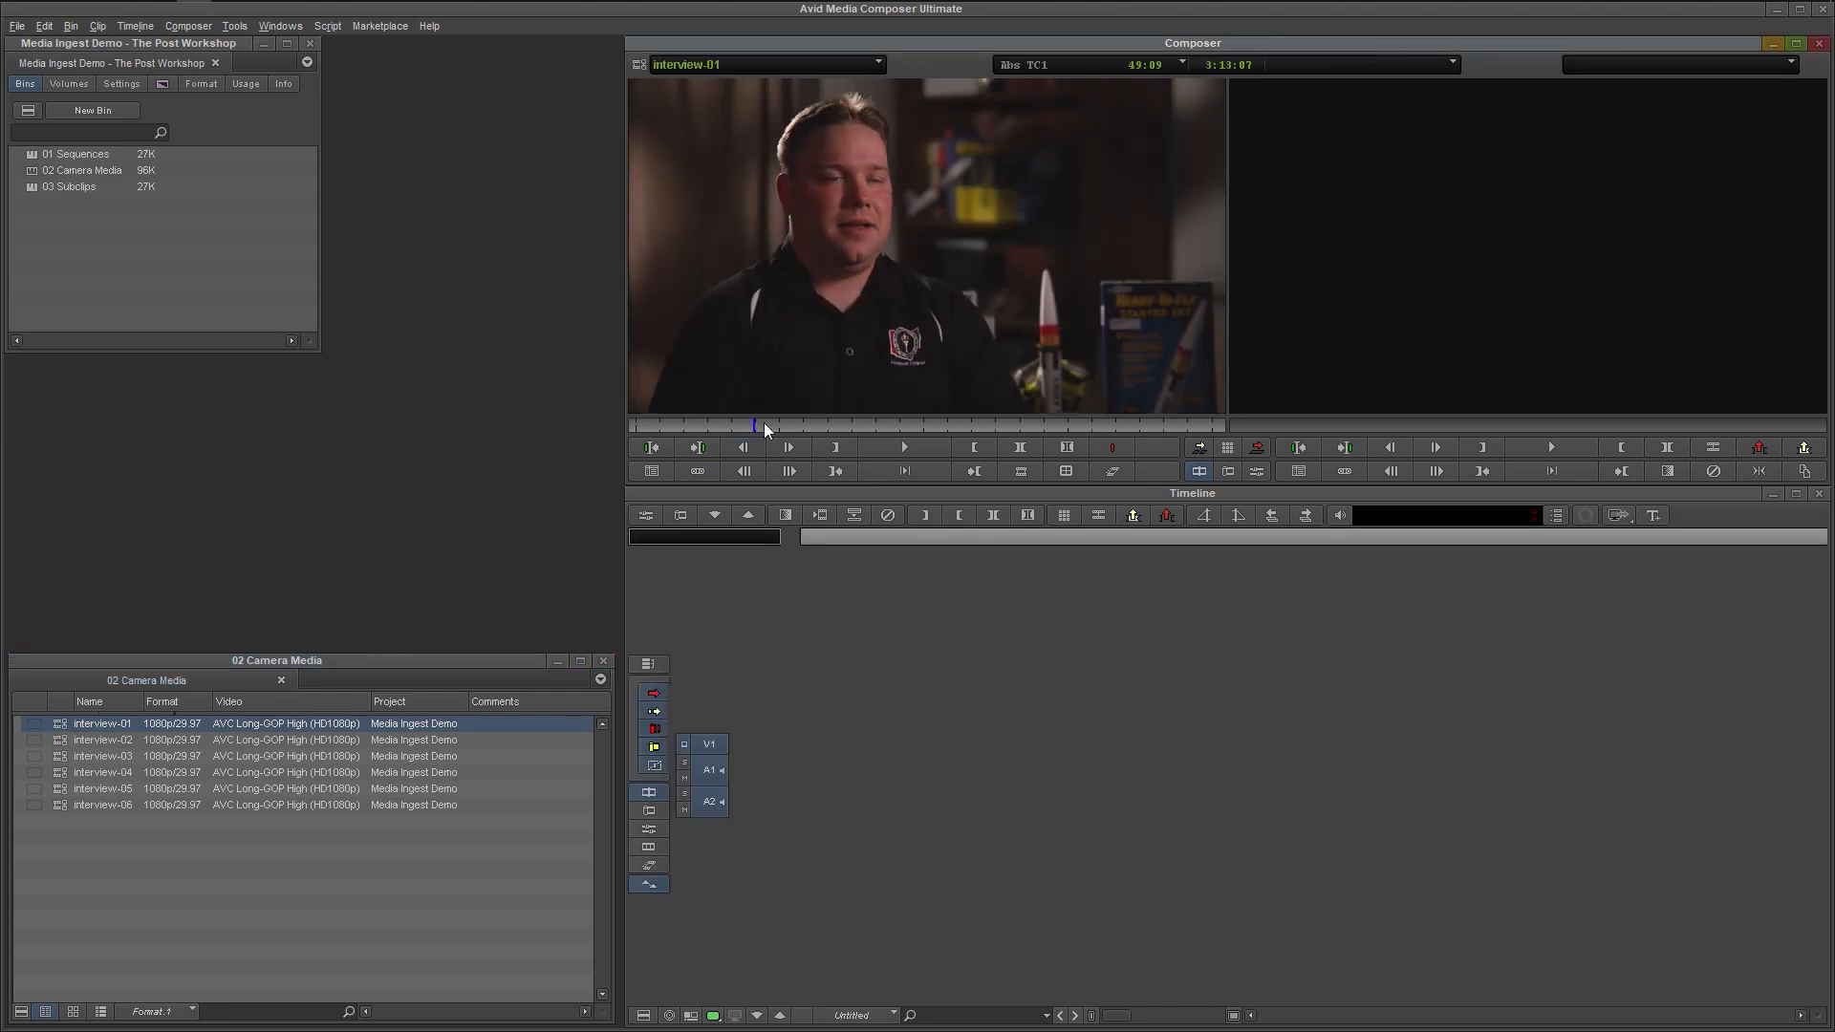
click(937, 426)
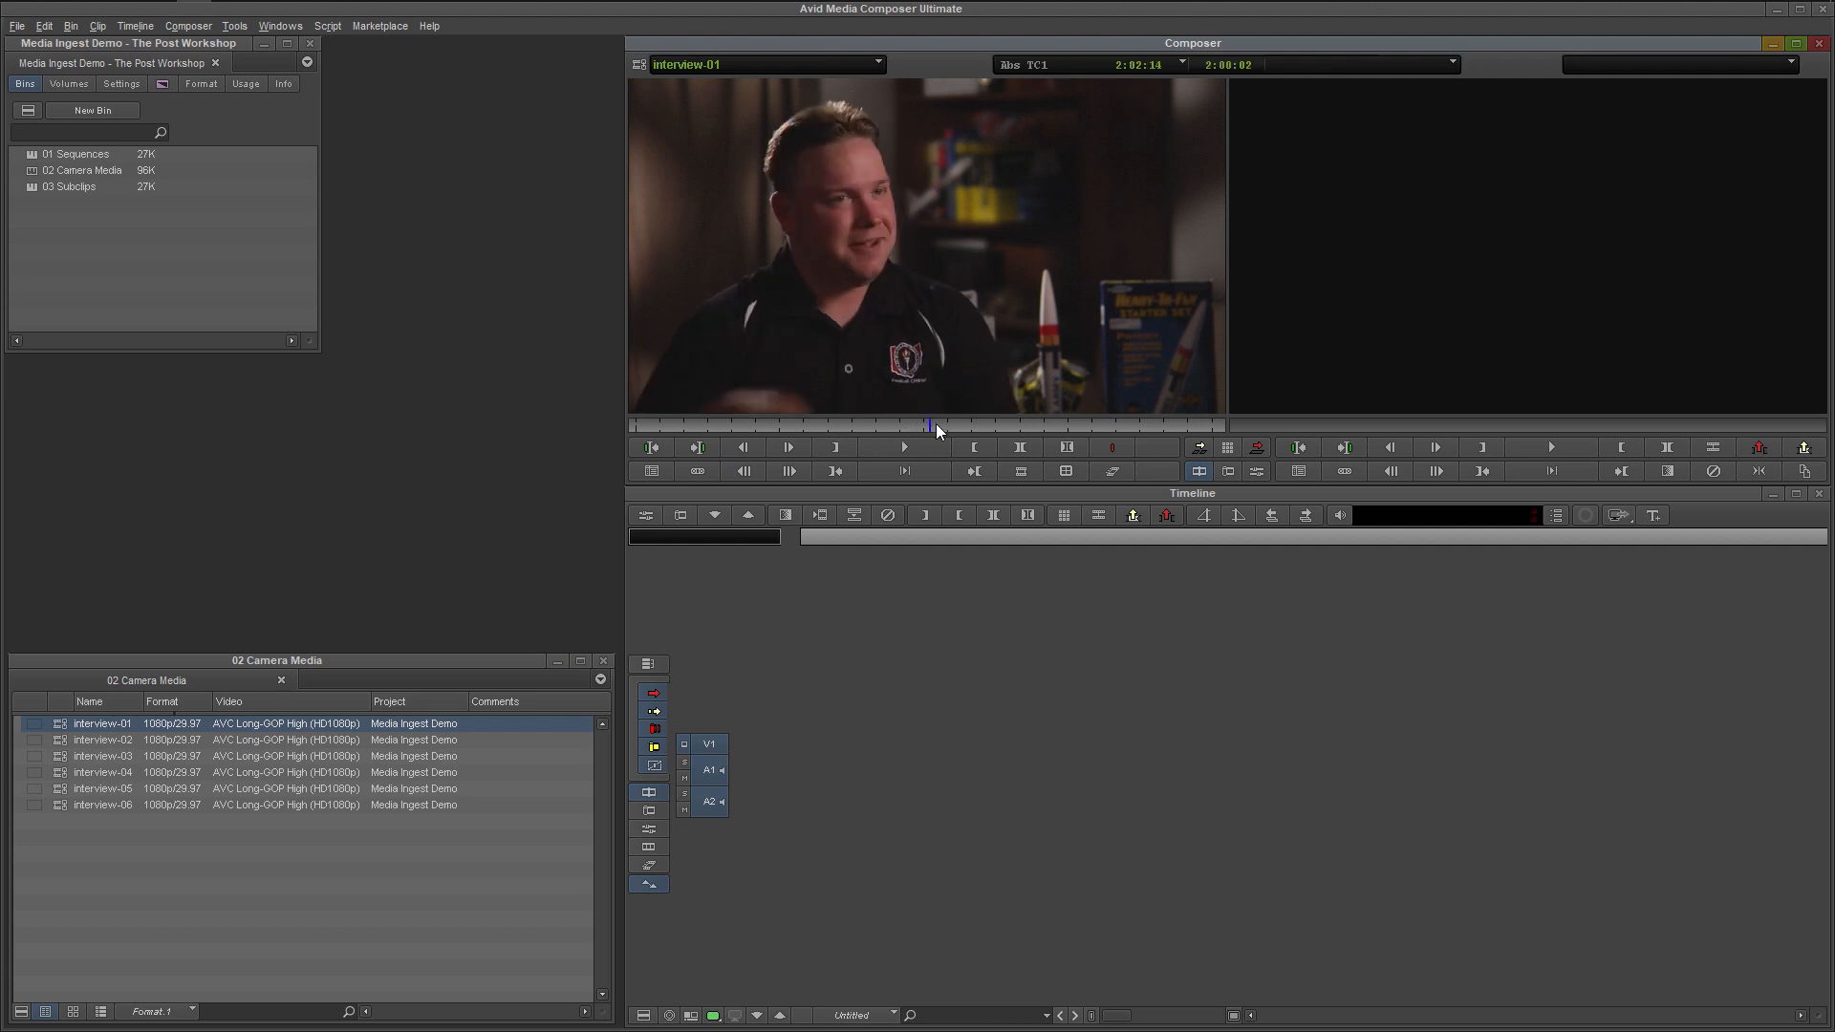
drag(937, 429, 1123, 429)
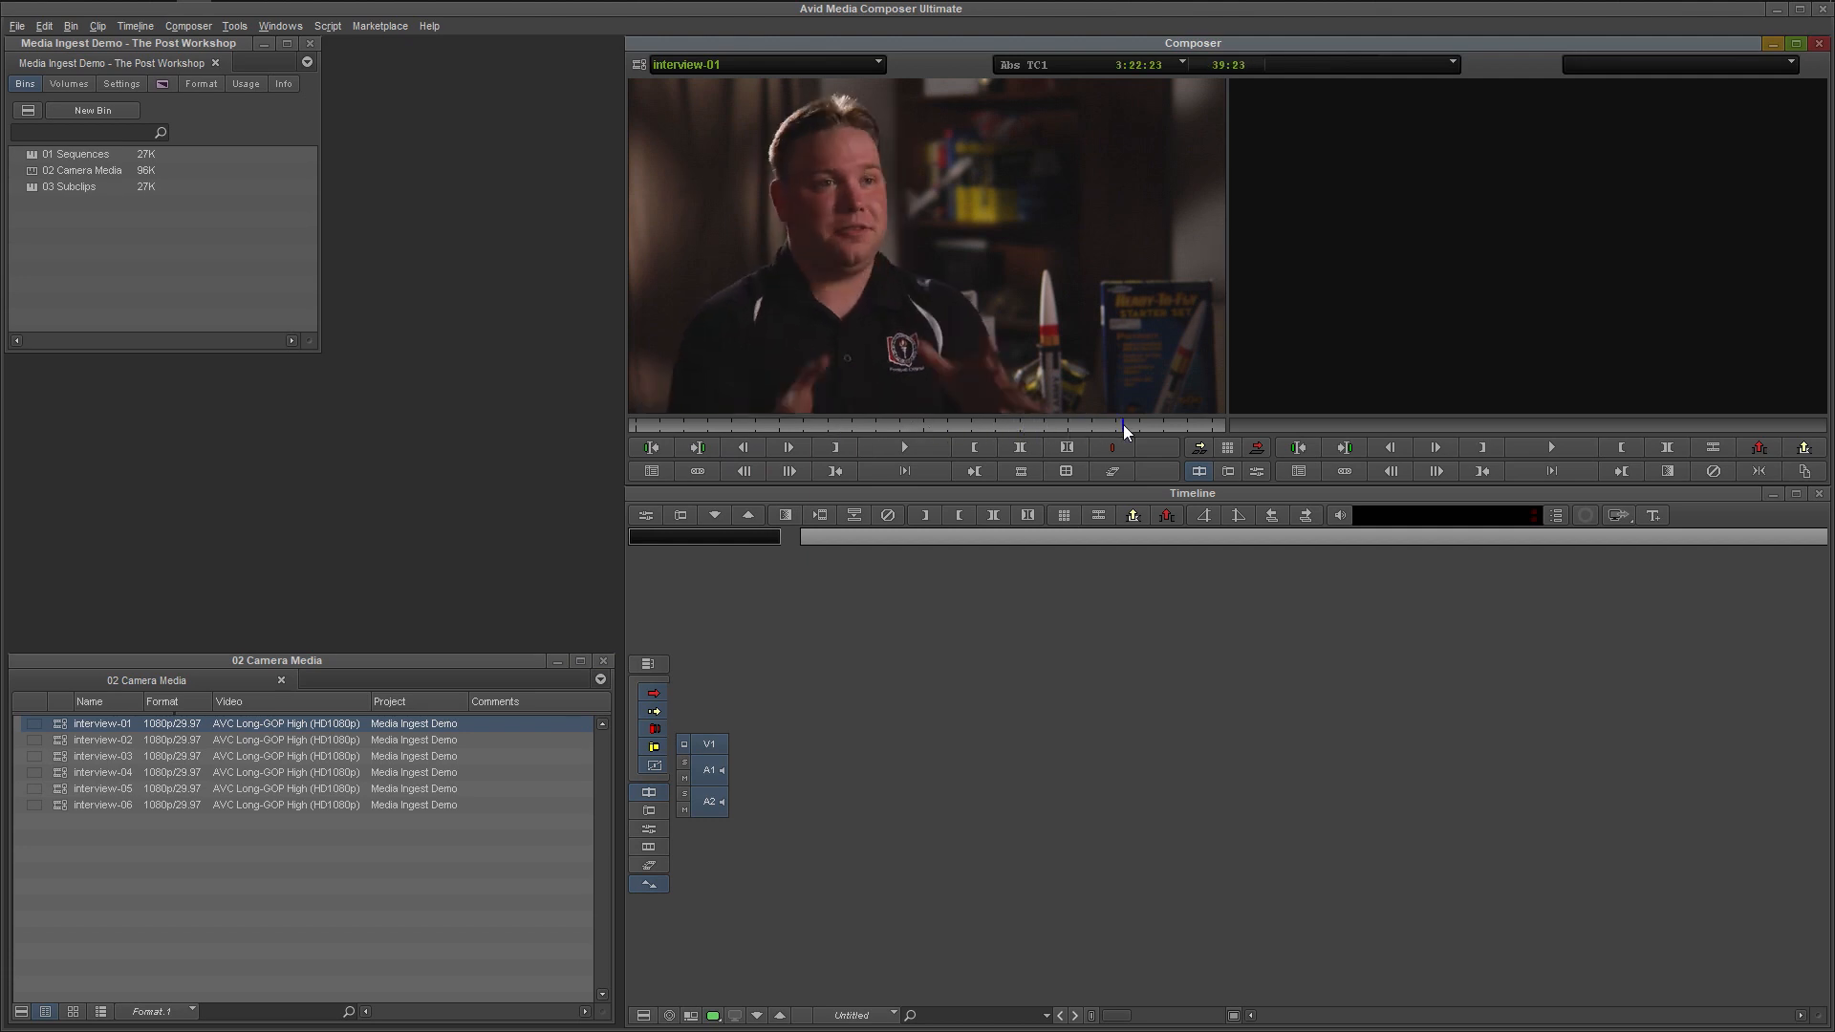
click(1062, 470)
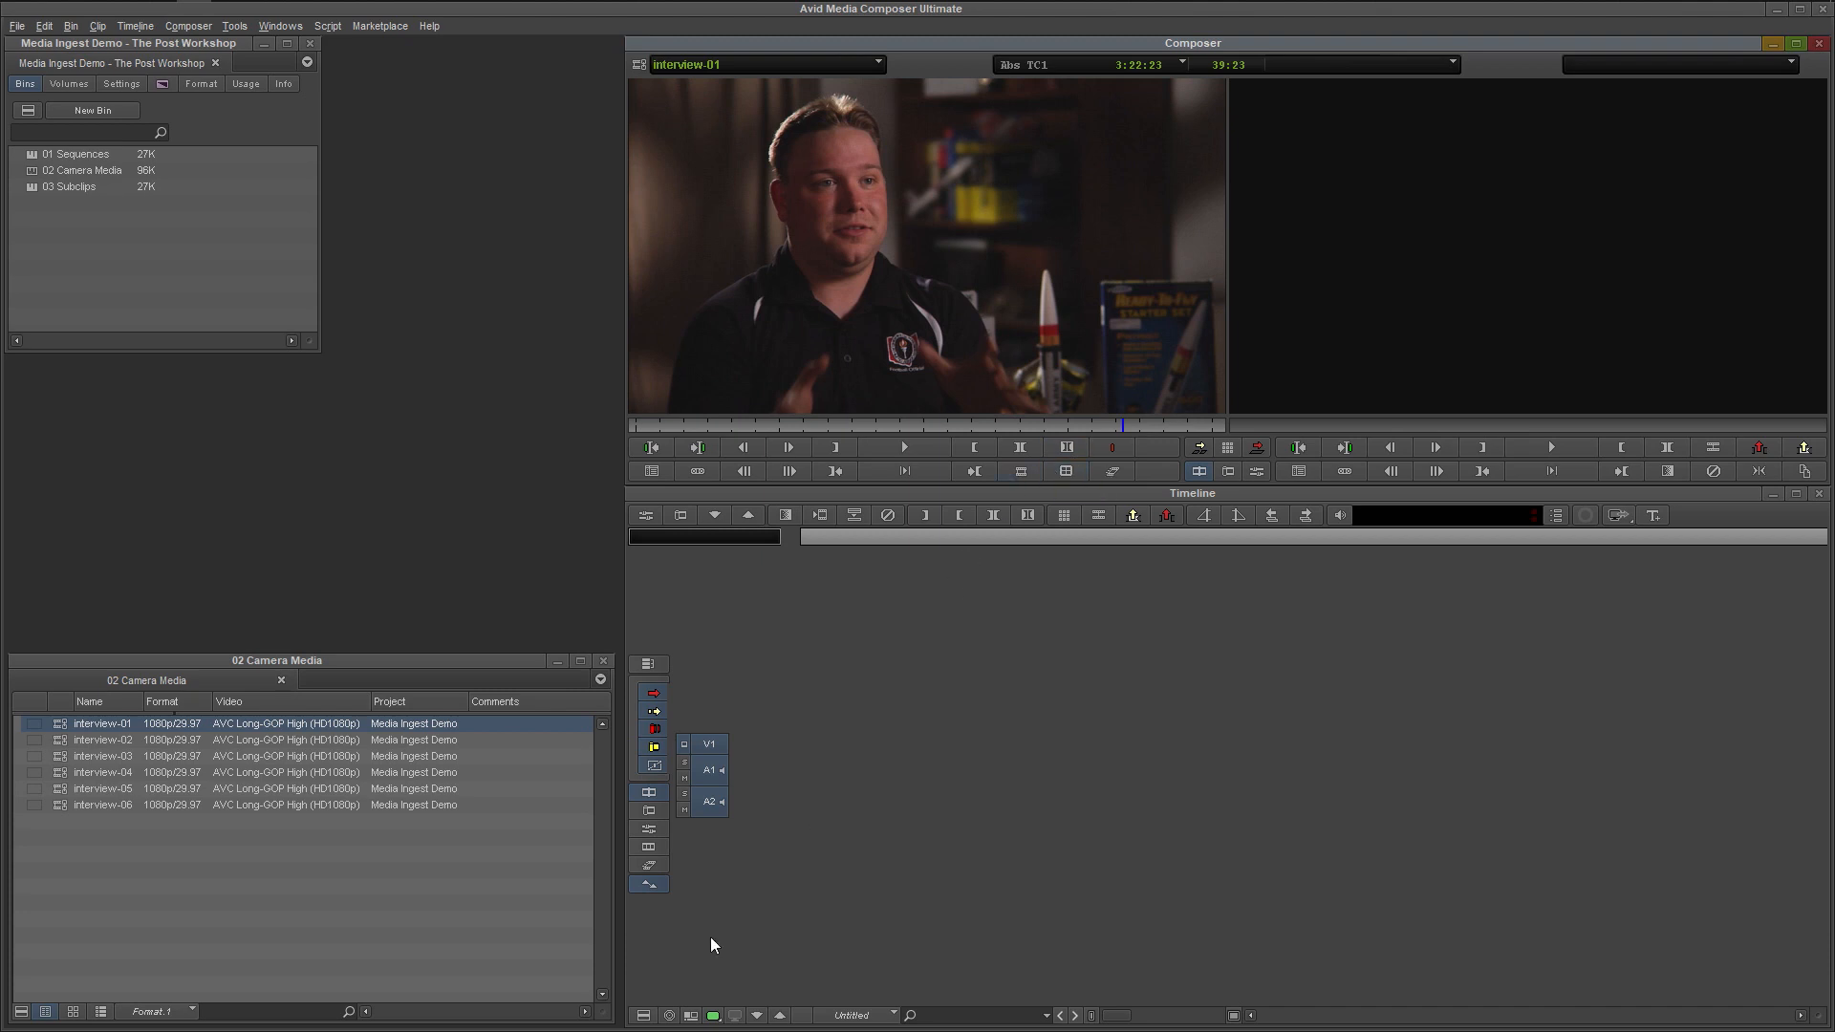
mouse_move(704, 953)
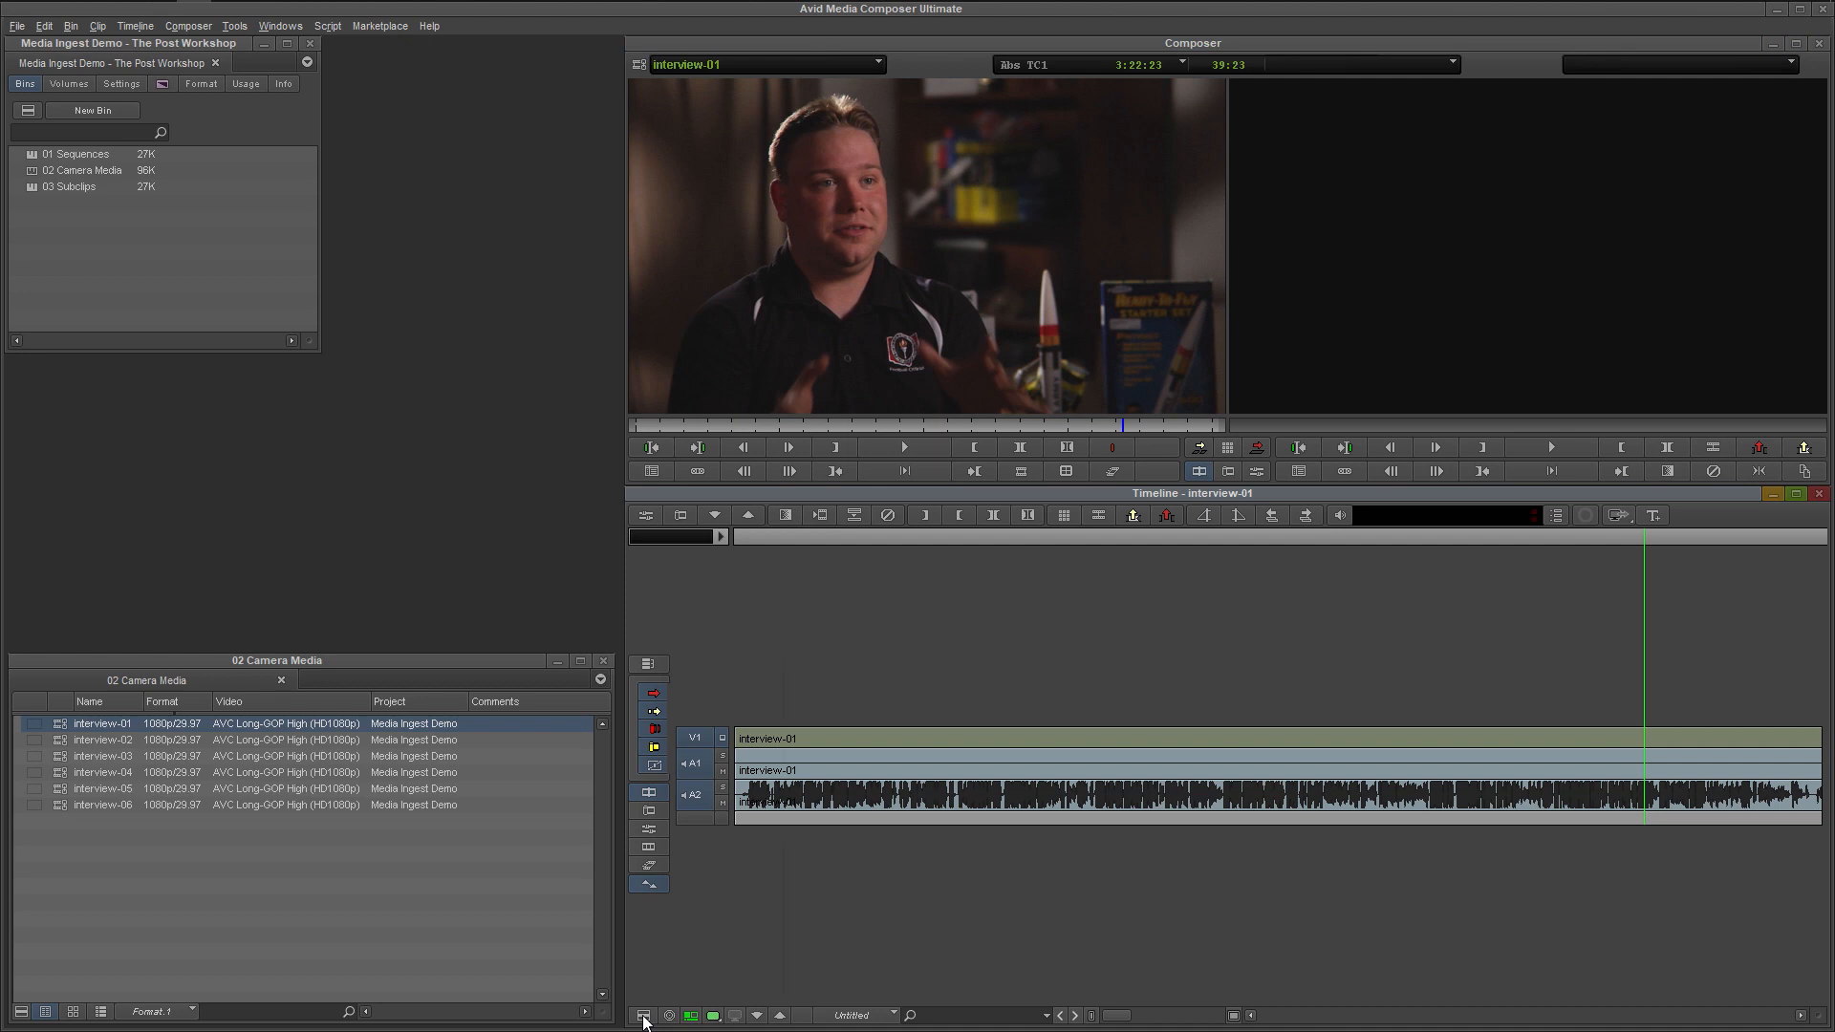
click(643, 1015)
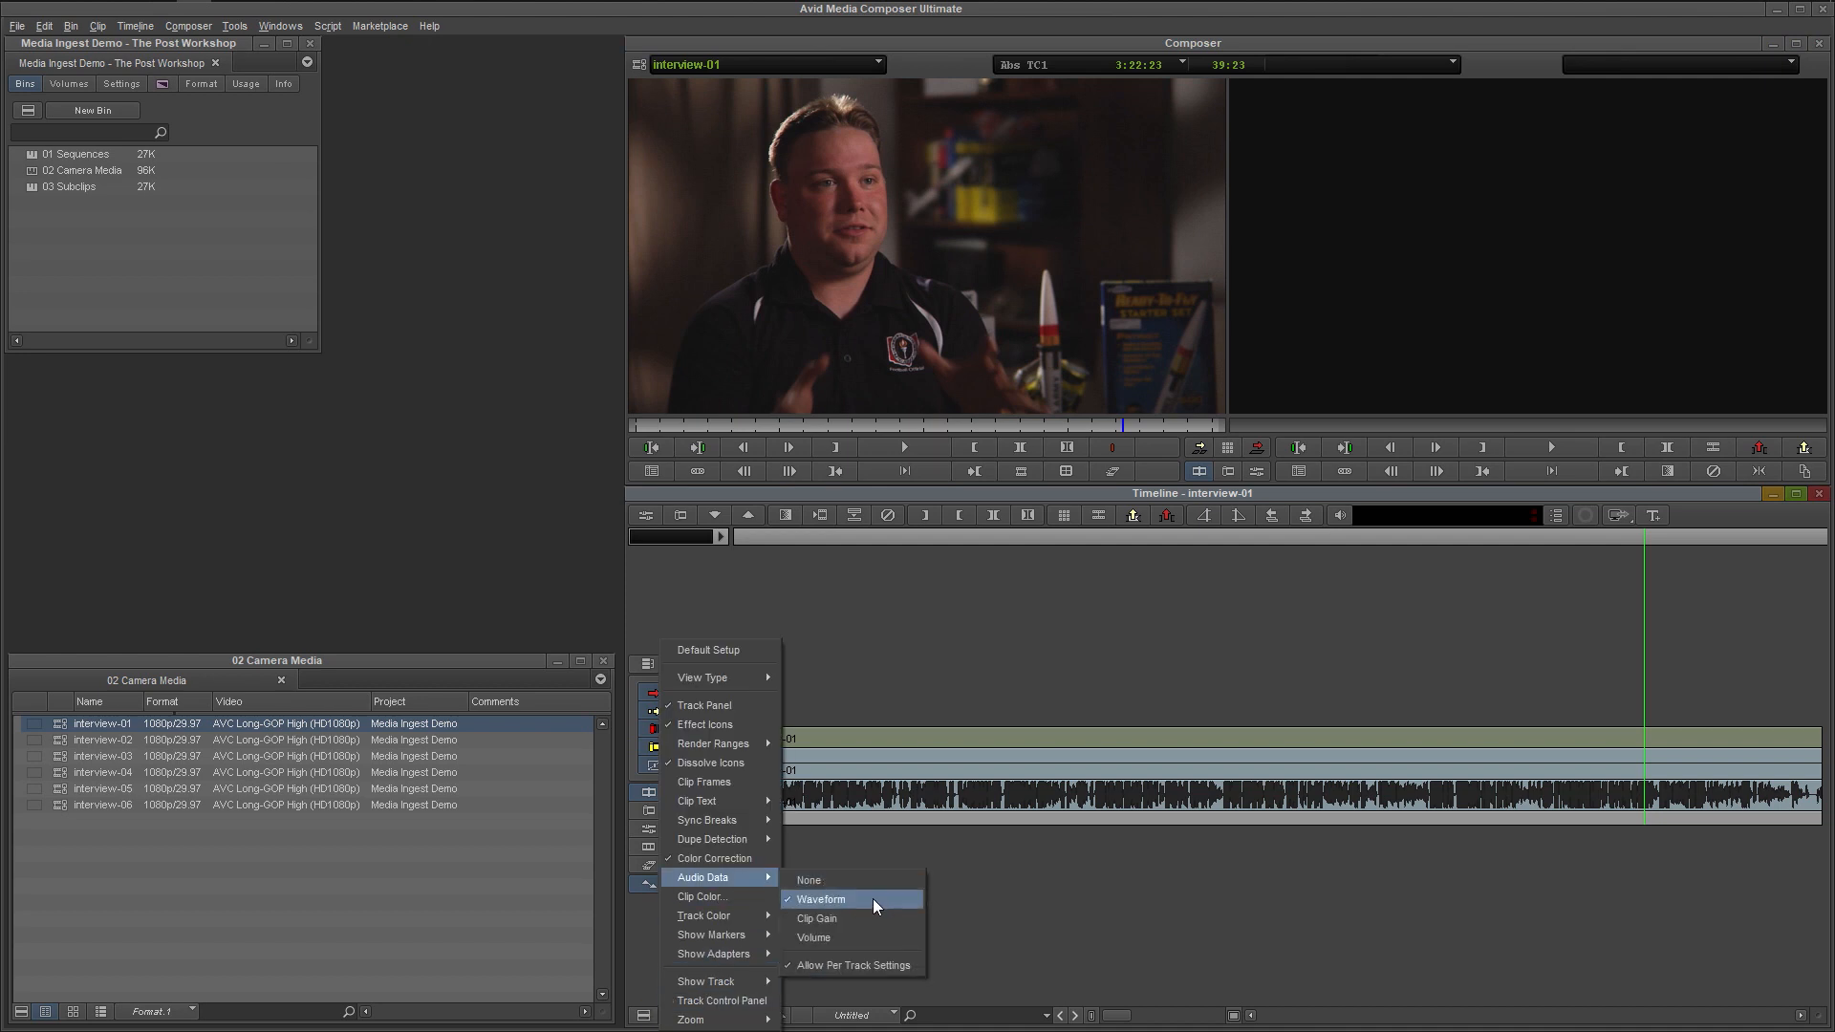
mouse_move(969, 911)
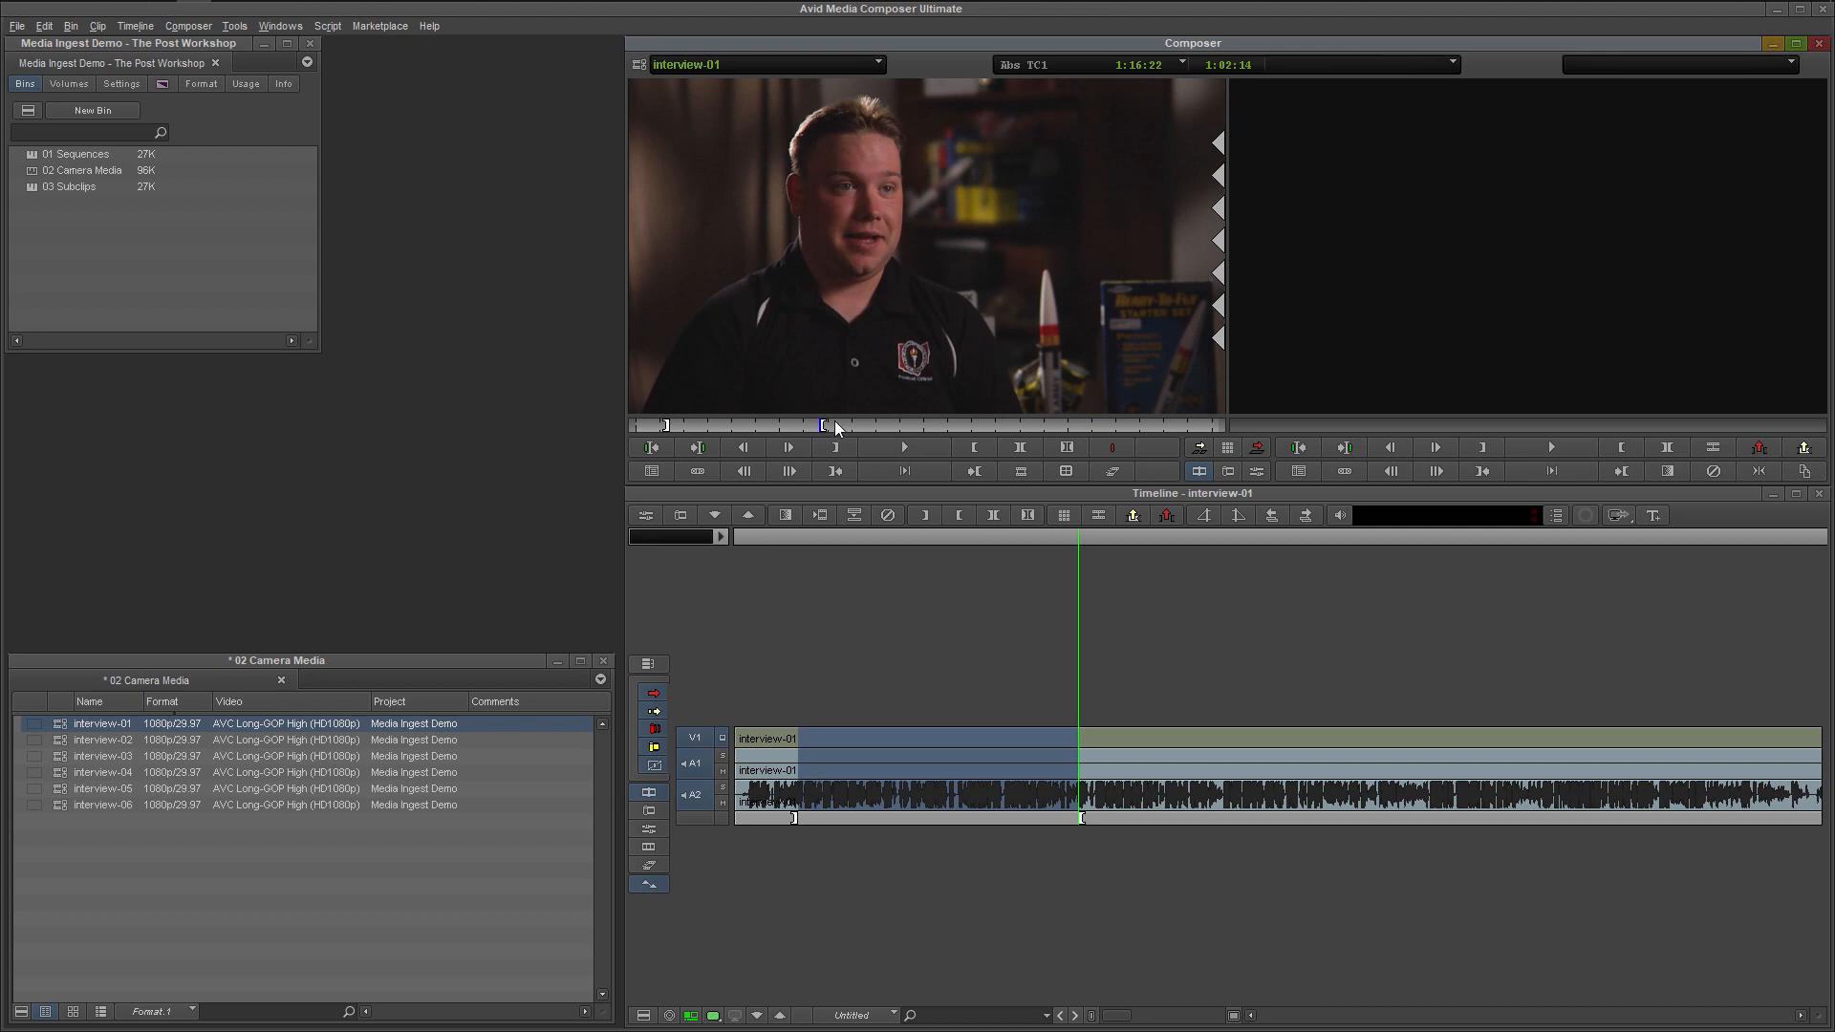
mouse_move(640, 64)
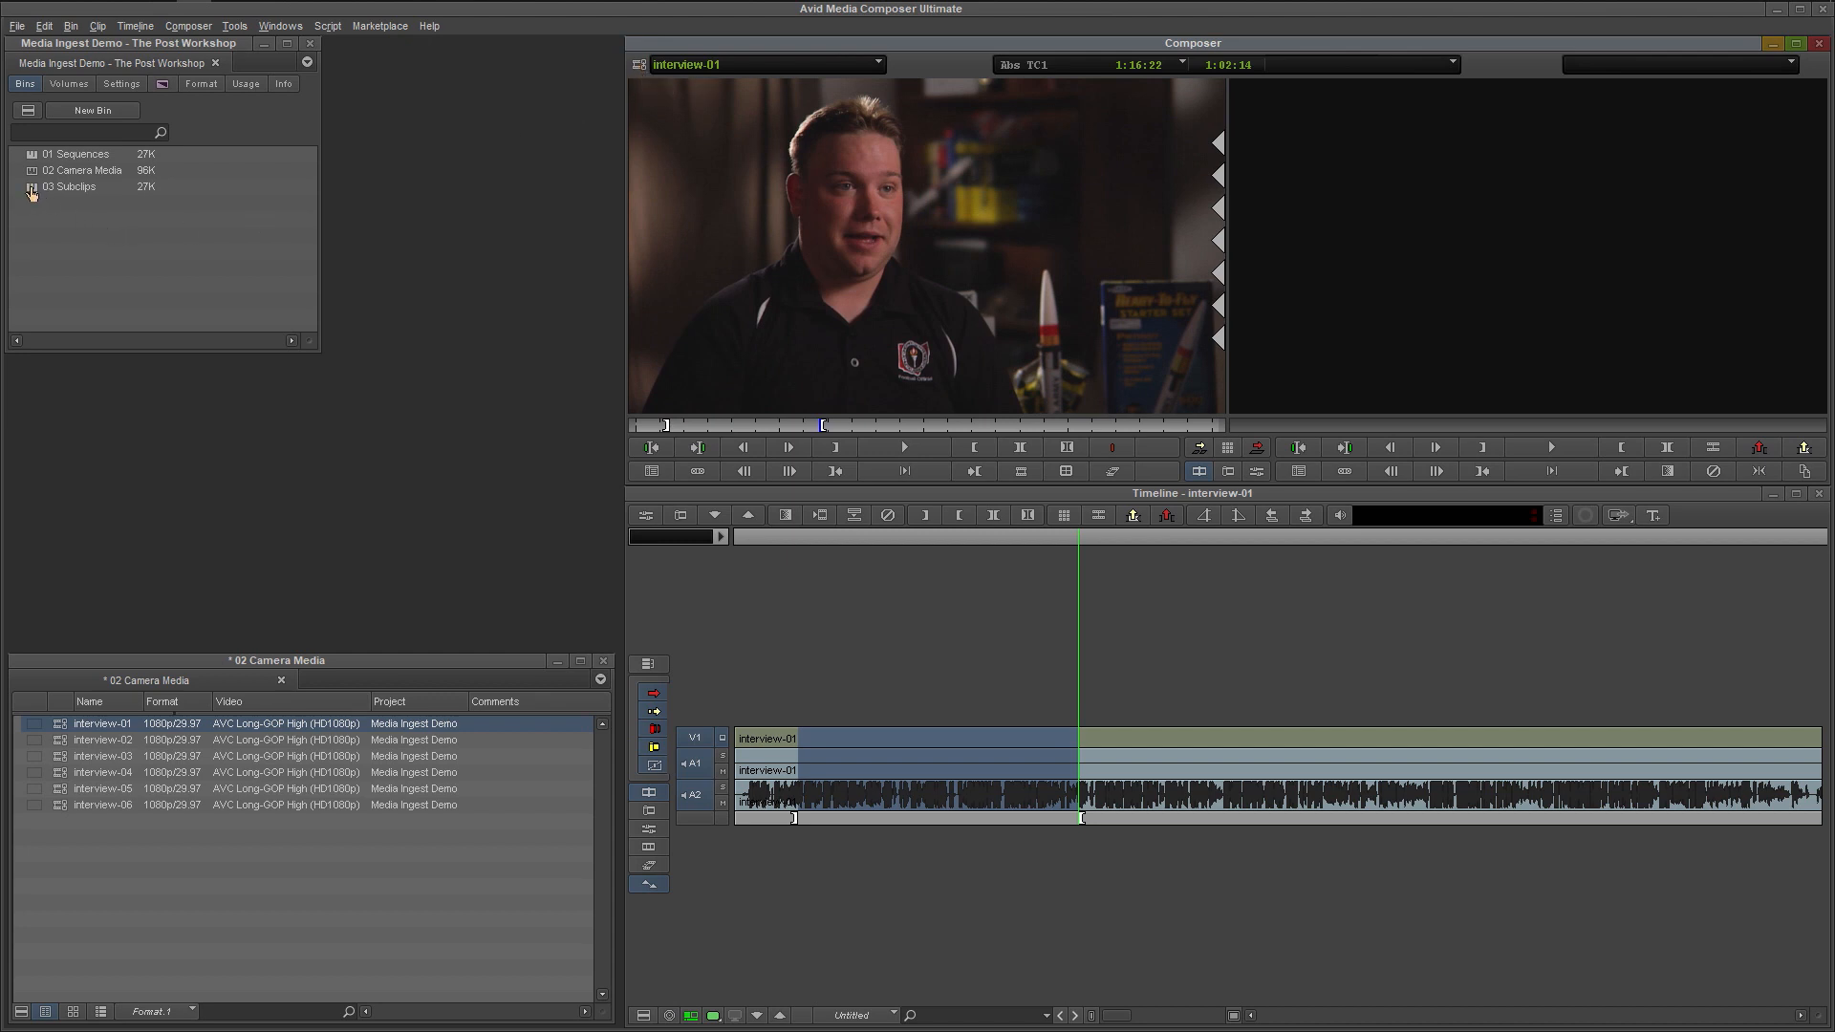
Open the 03 Subclips bin containing the new interview-01.Sub.02 subclip
double_click(68, 187)
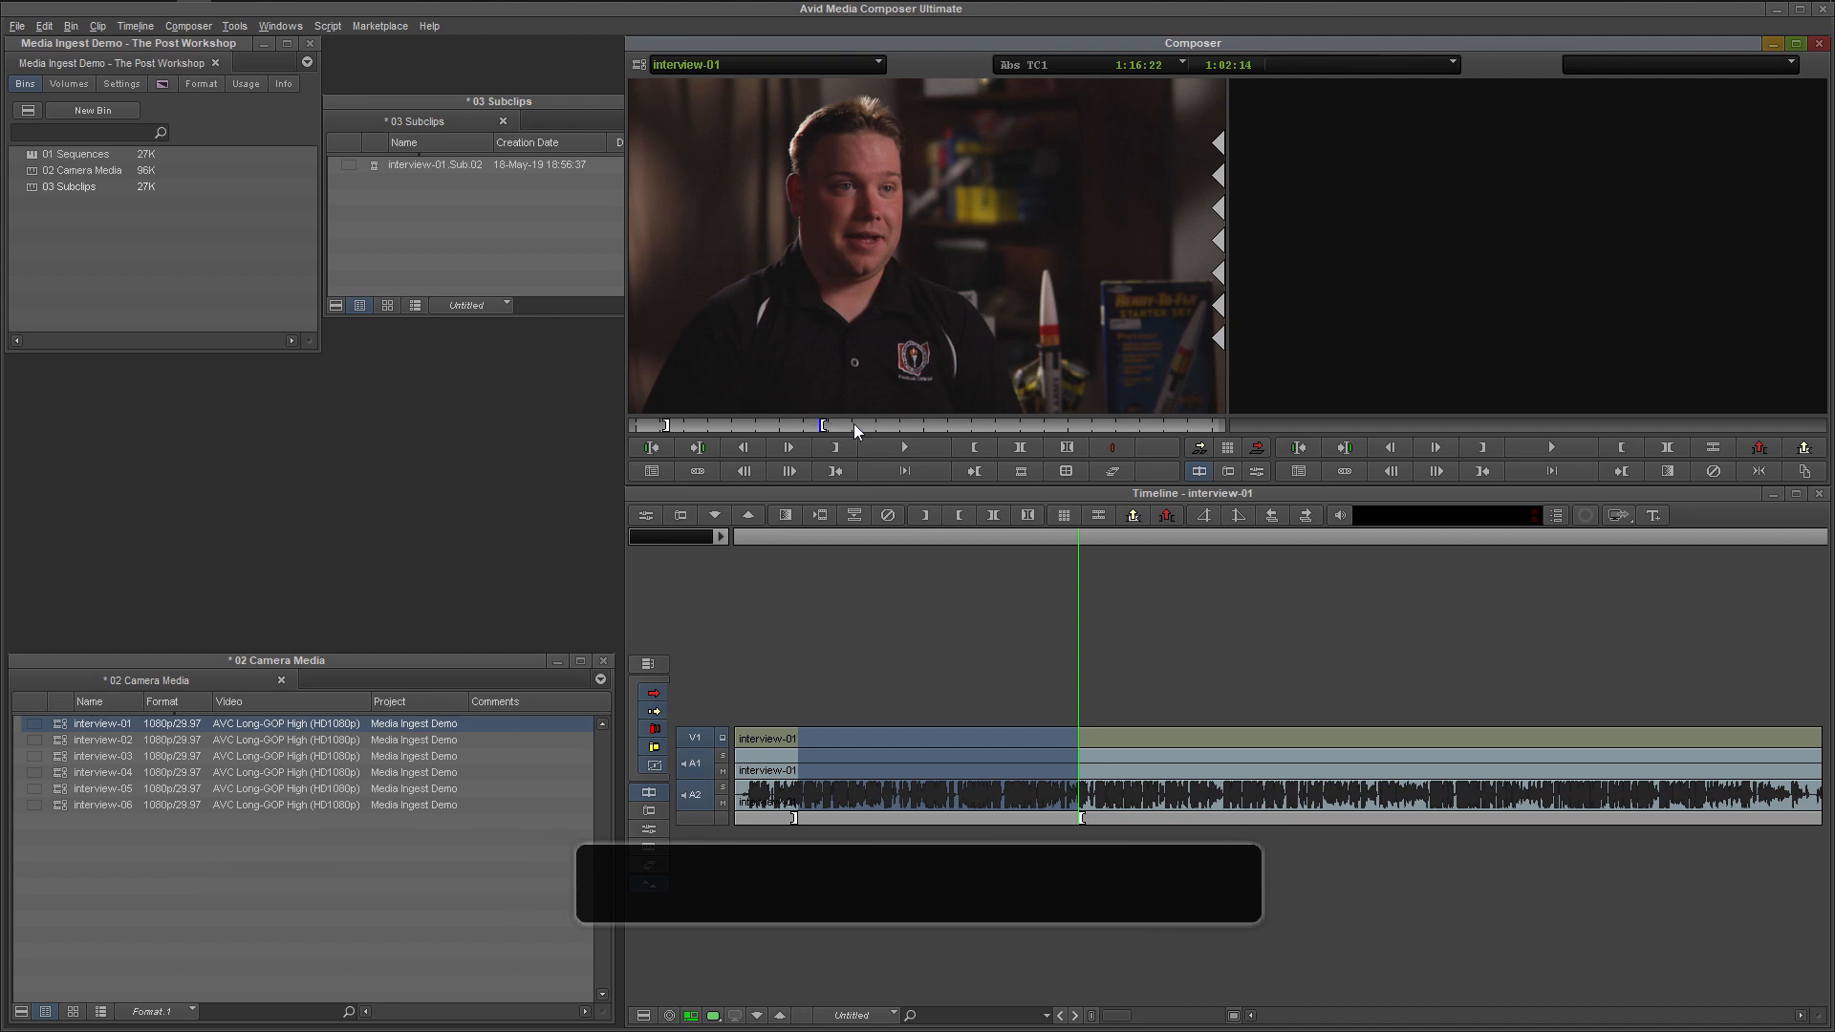
Clear the In/Out marks, then select both interview-01 Sub.02 and Sub.03 subclips
key(g)
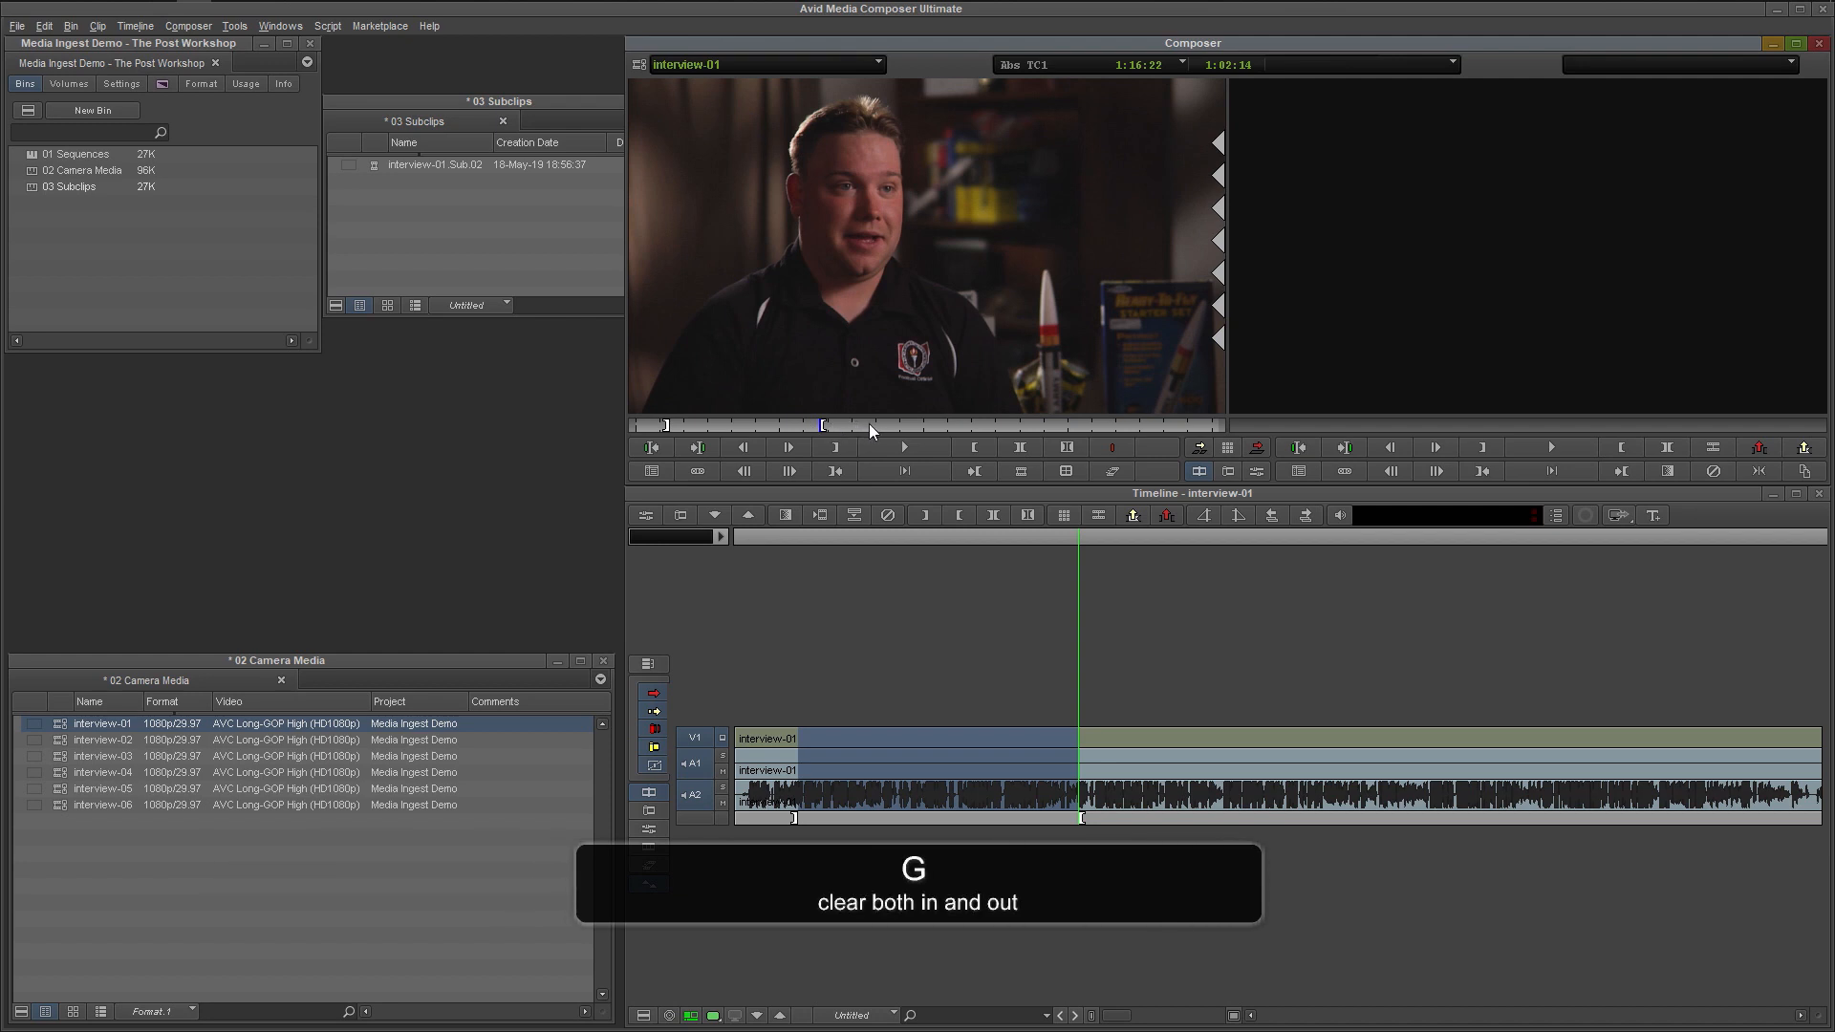
key(g)
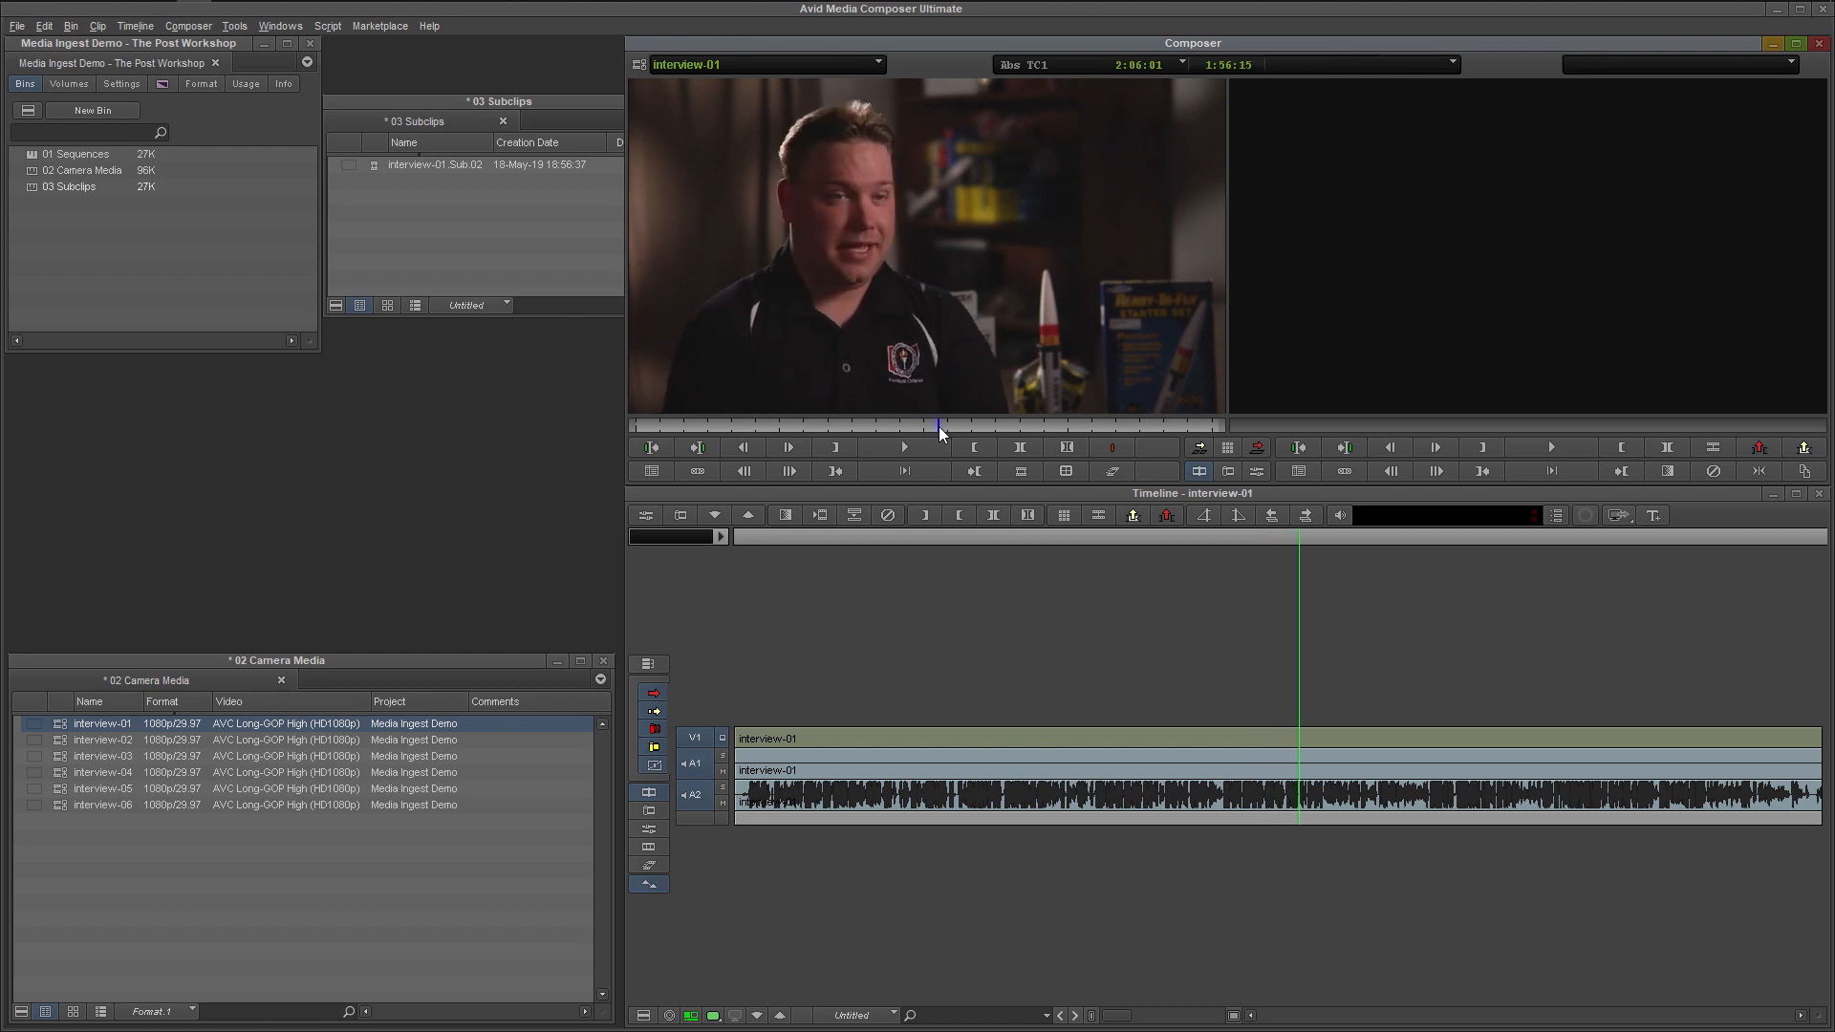
click(928, 424)
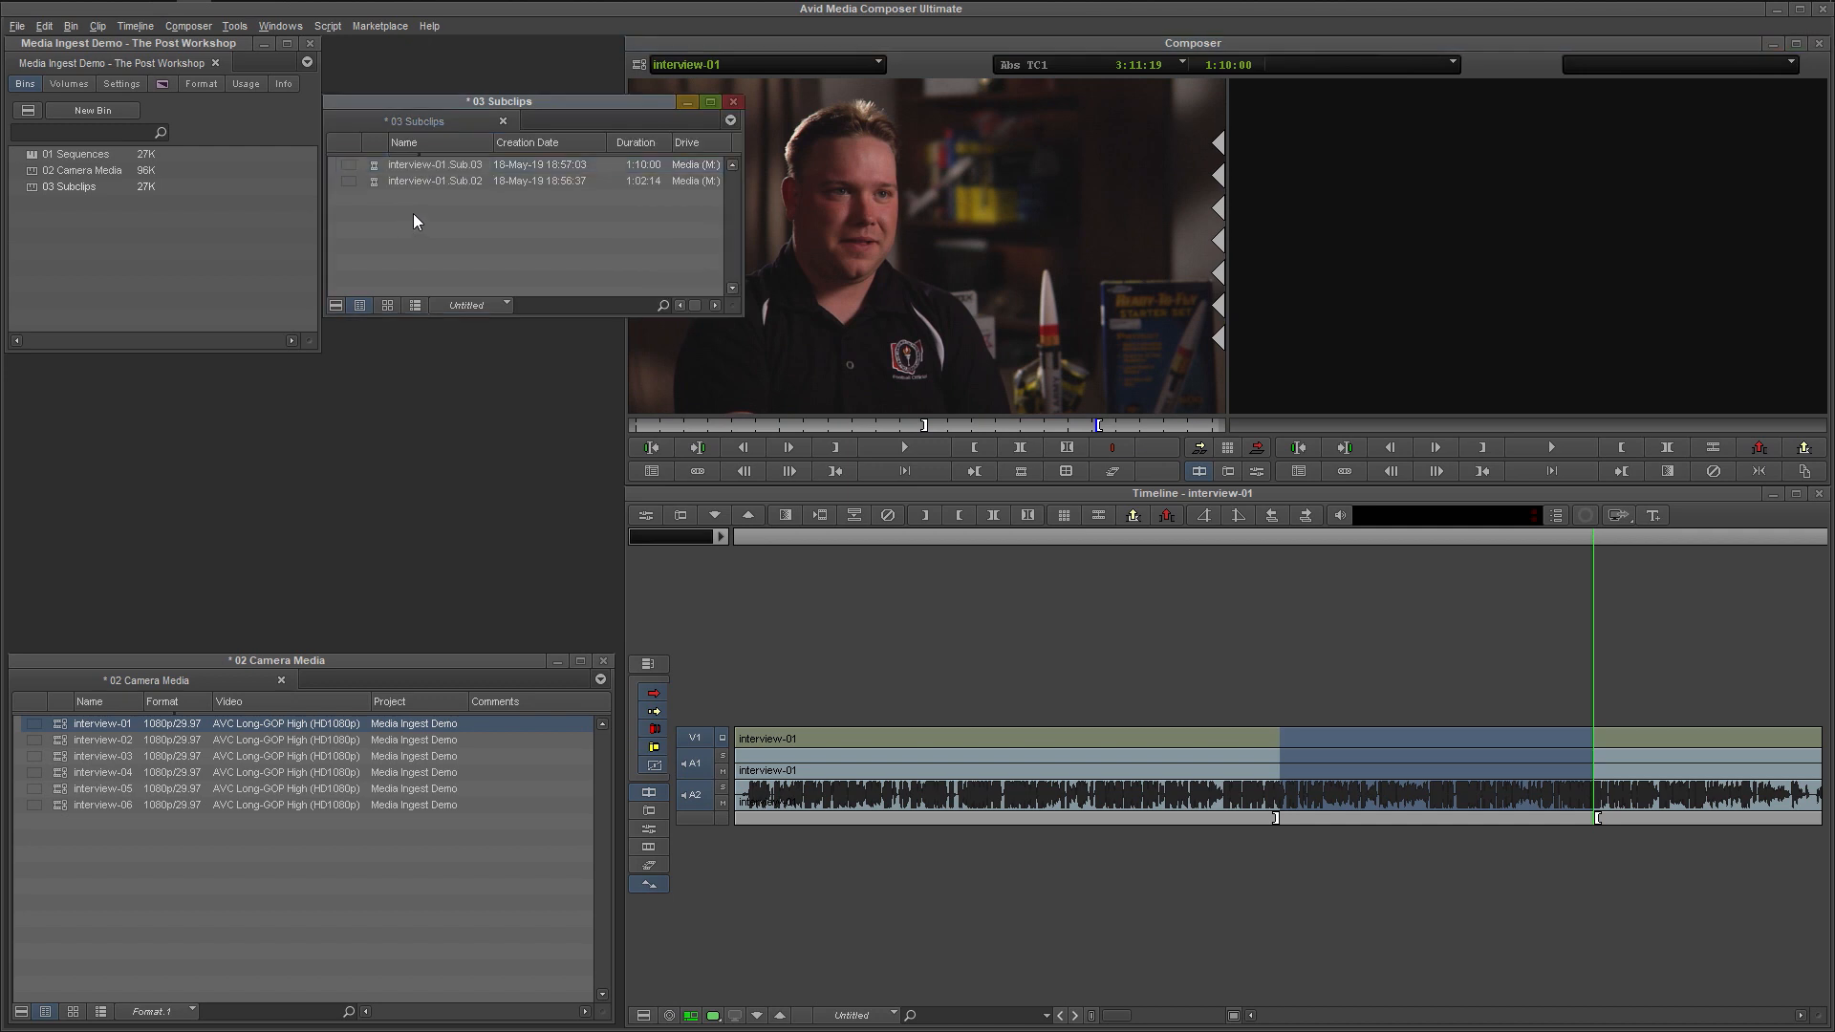
click(435, 180)
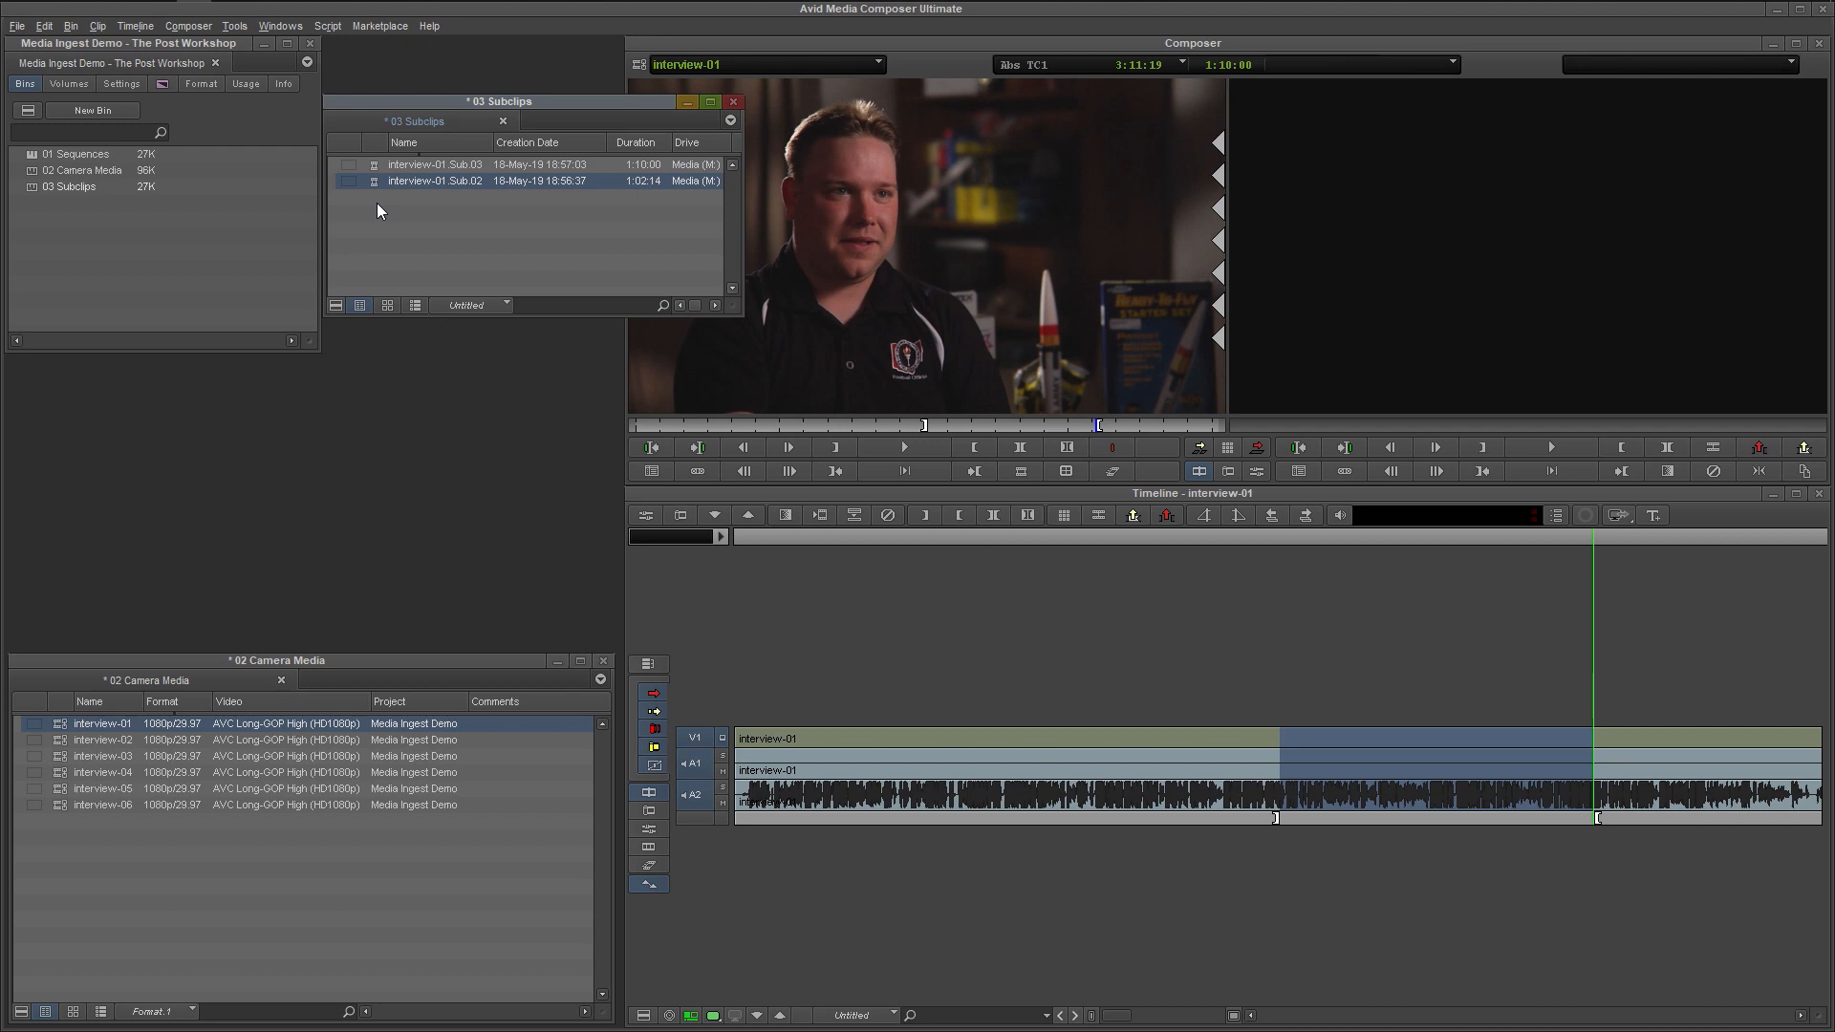
click(434, 163)
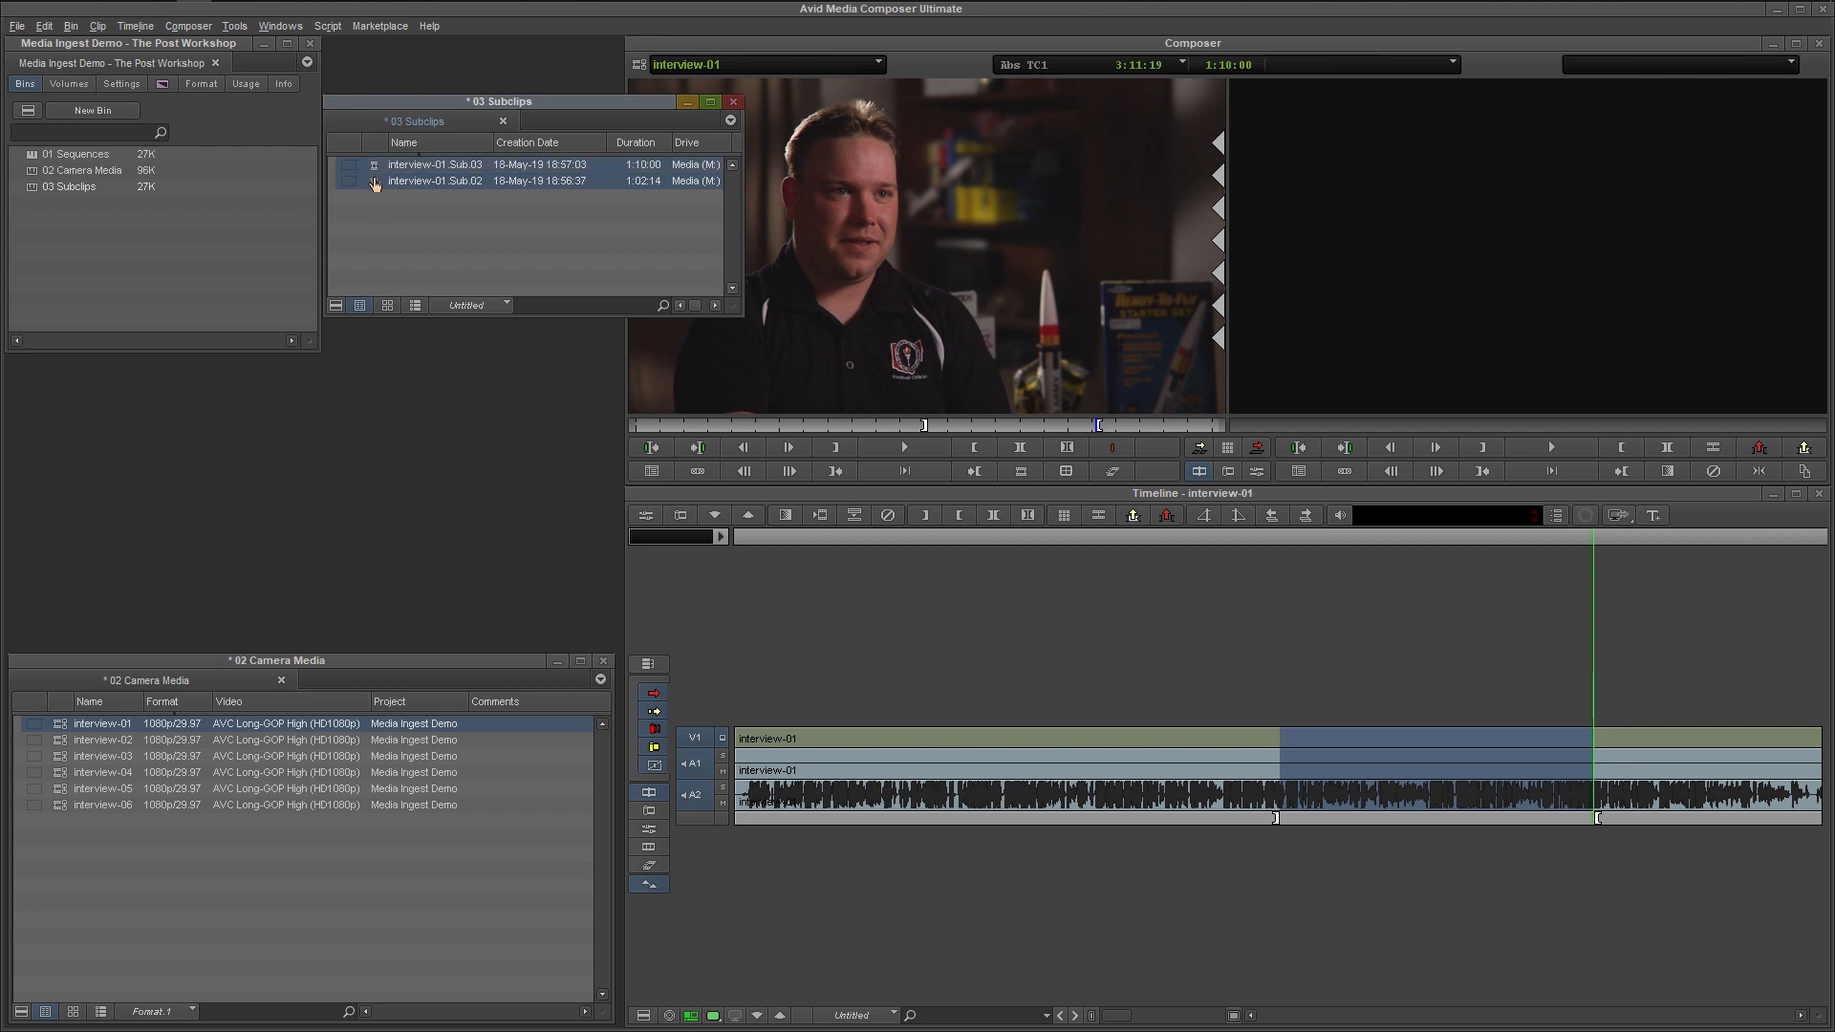
Open Consolidate/Transcode from the selected subclips' context menu
right_click(436, 180)
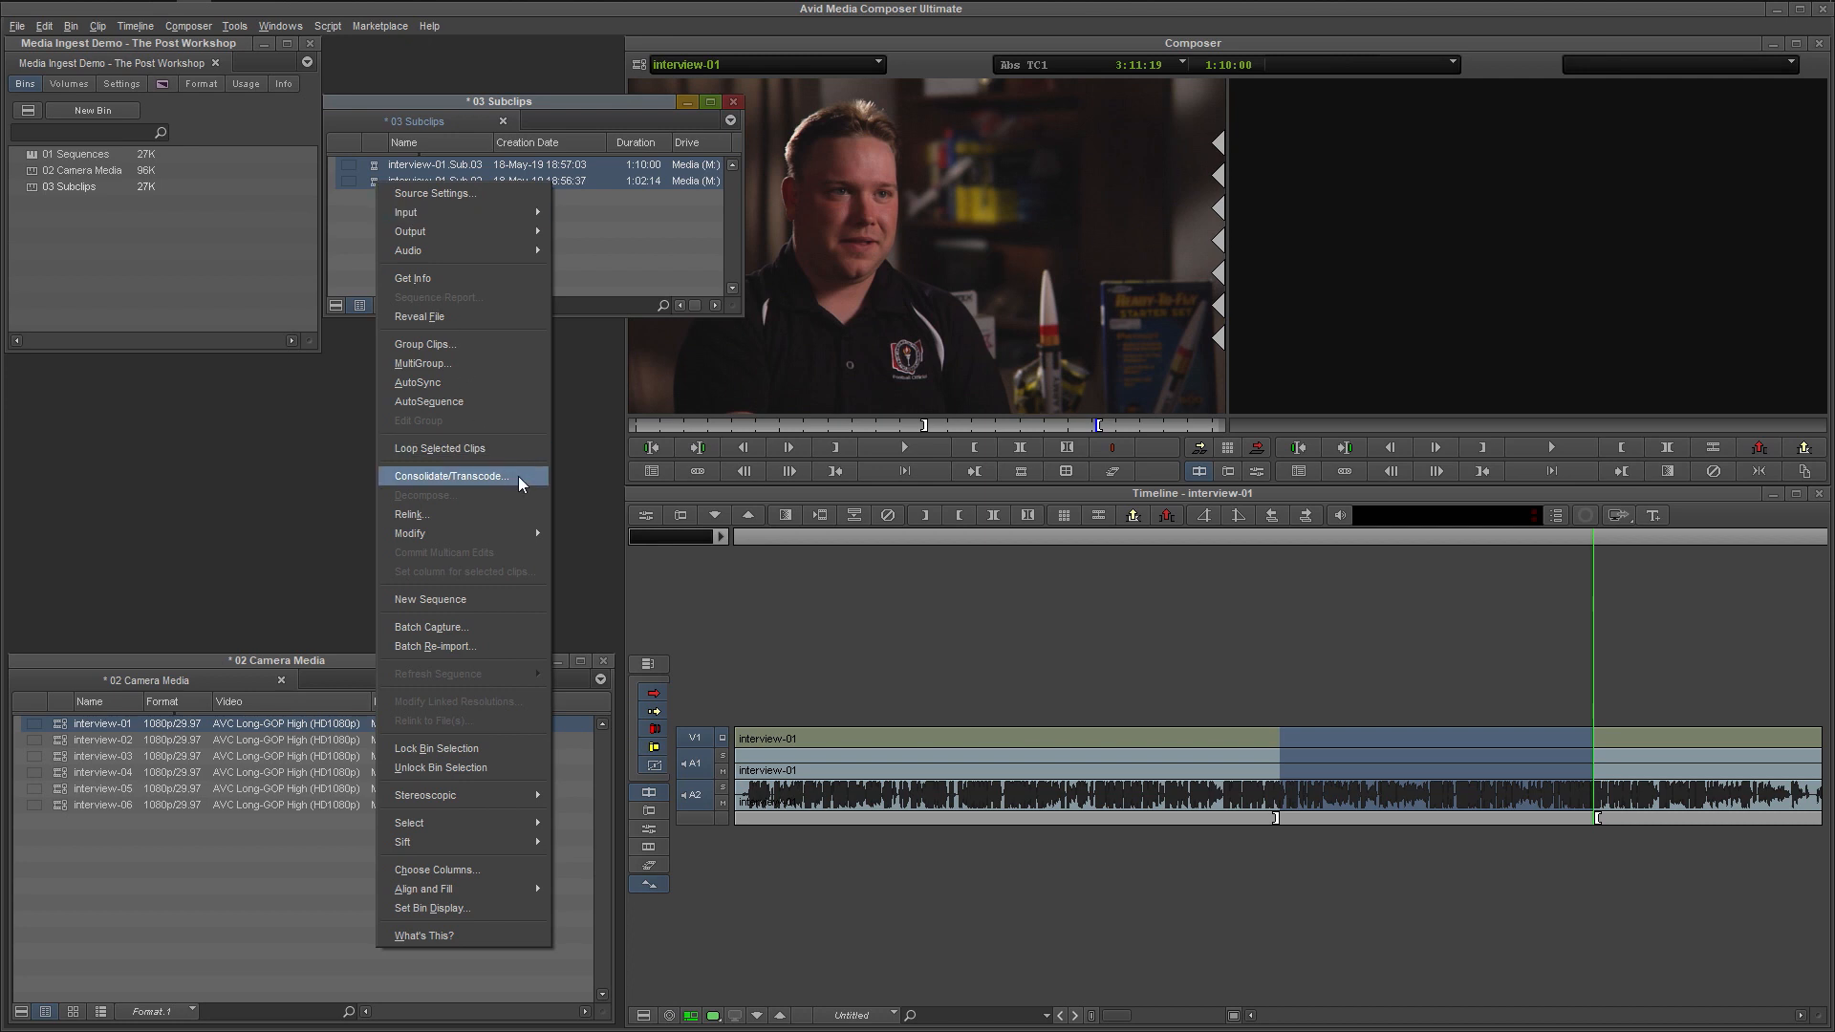
click(450, 475)
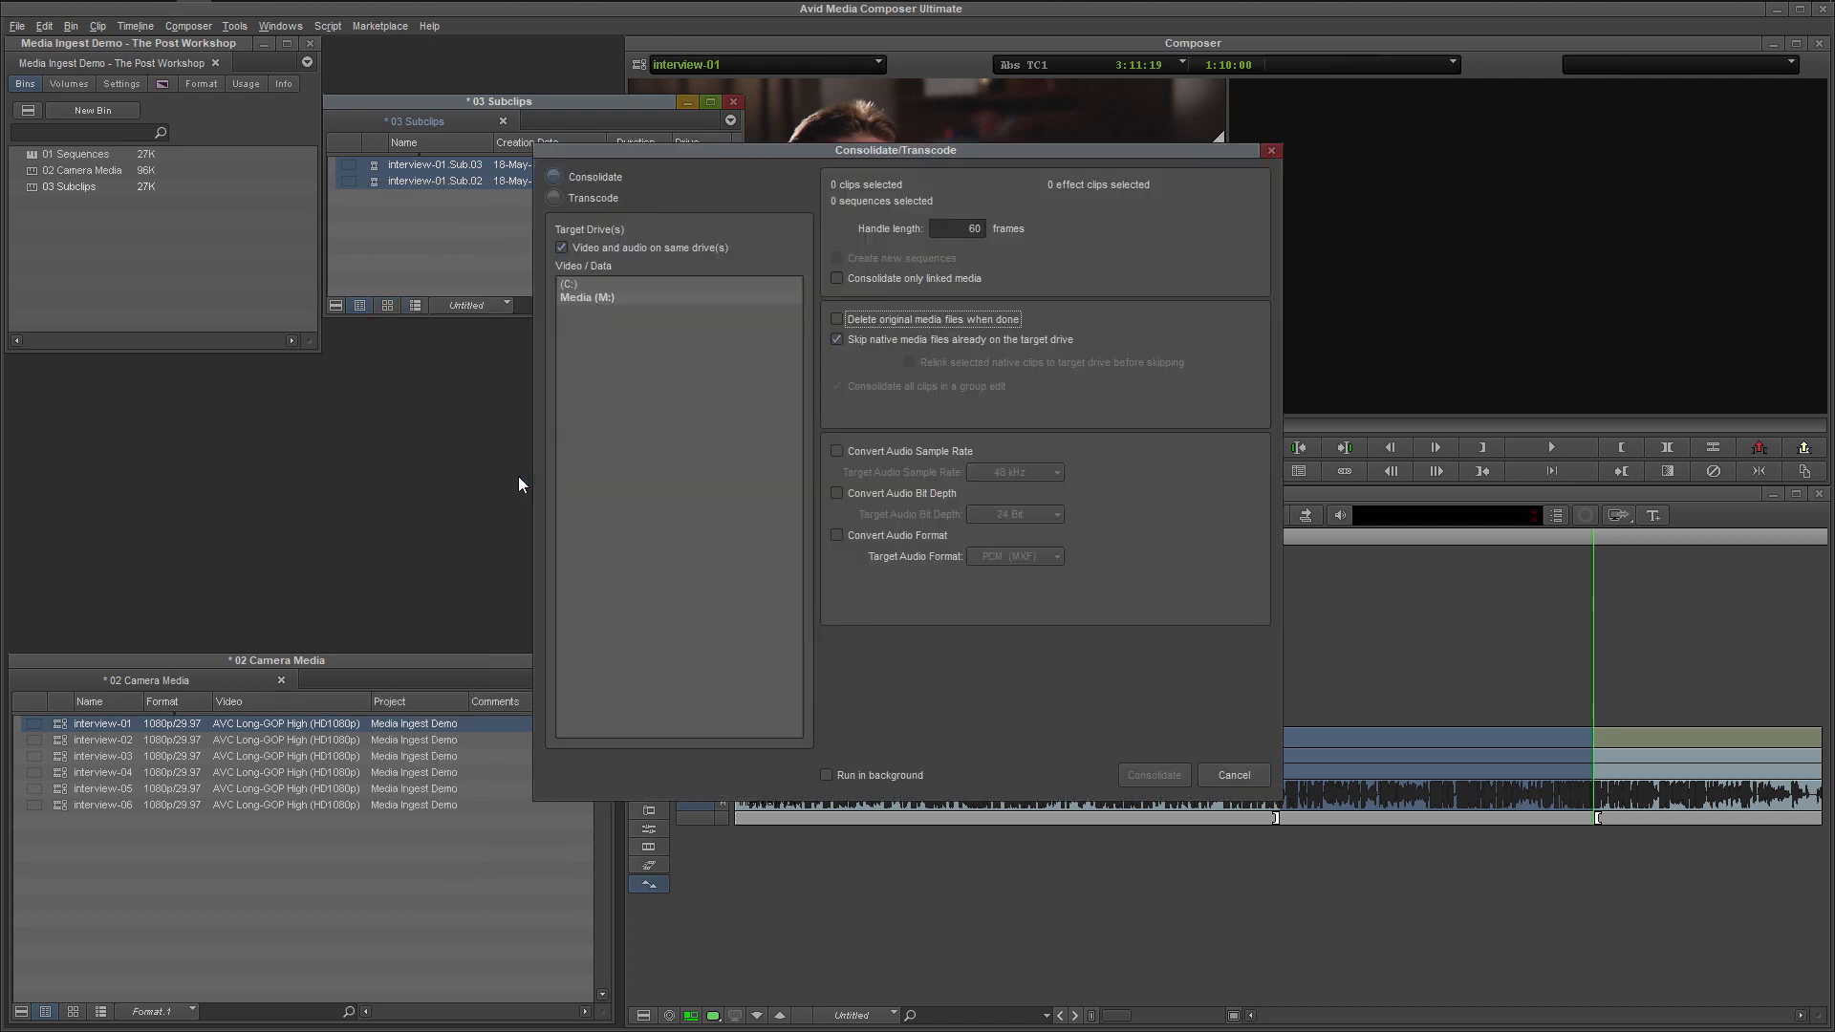
mouse_move(521, 450)
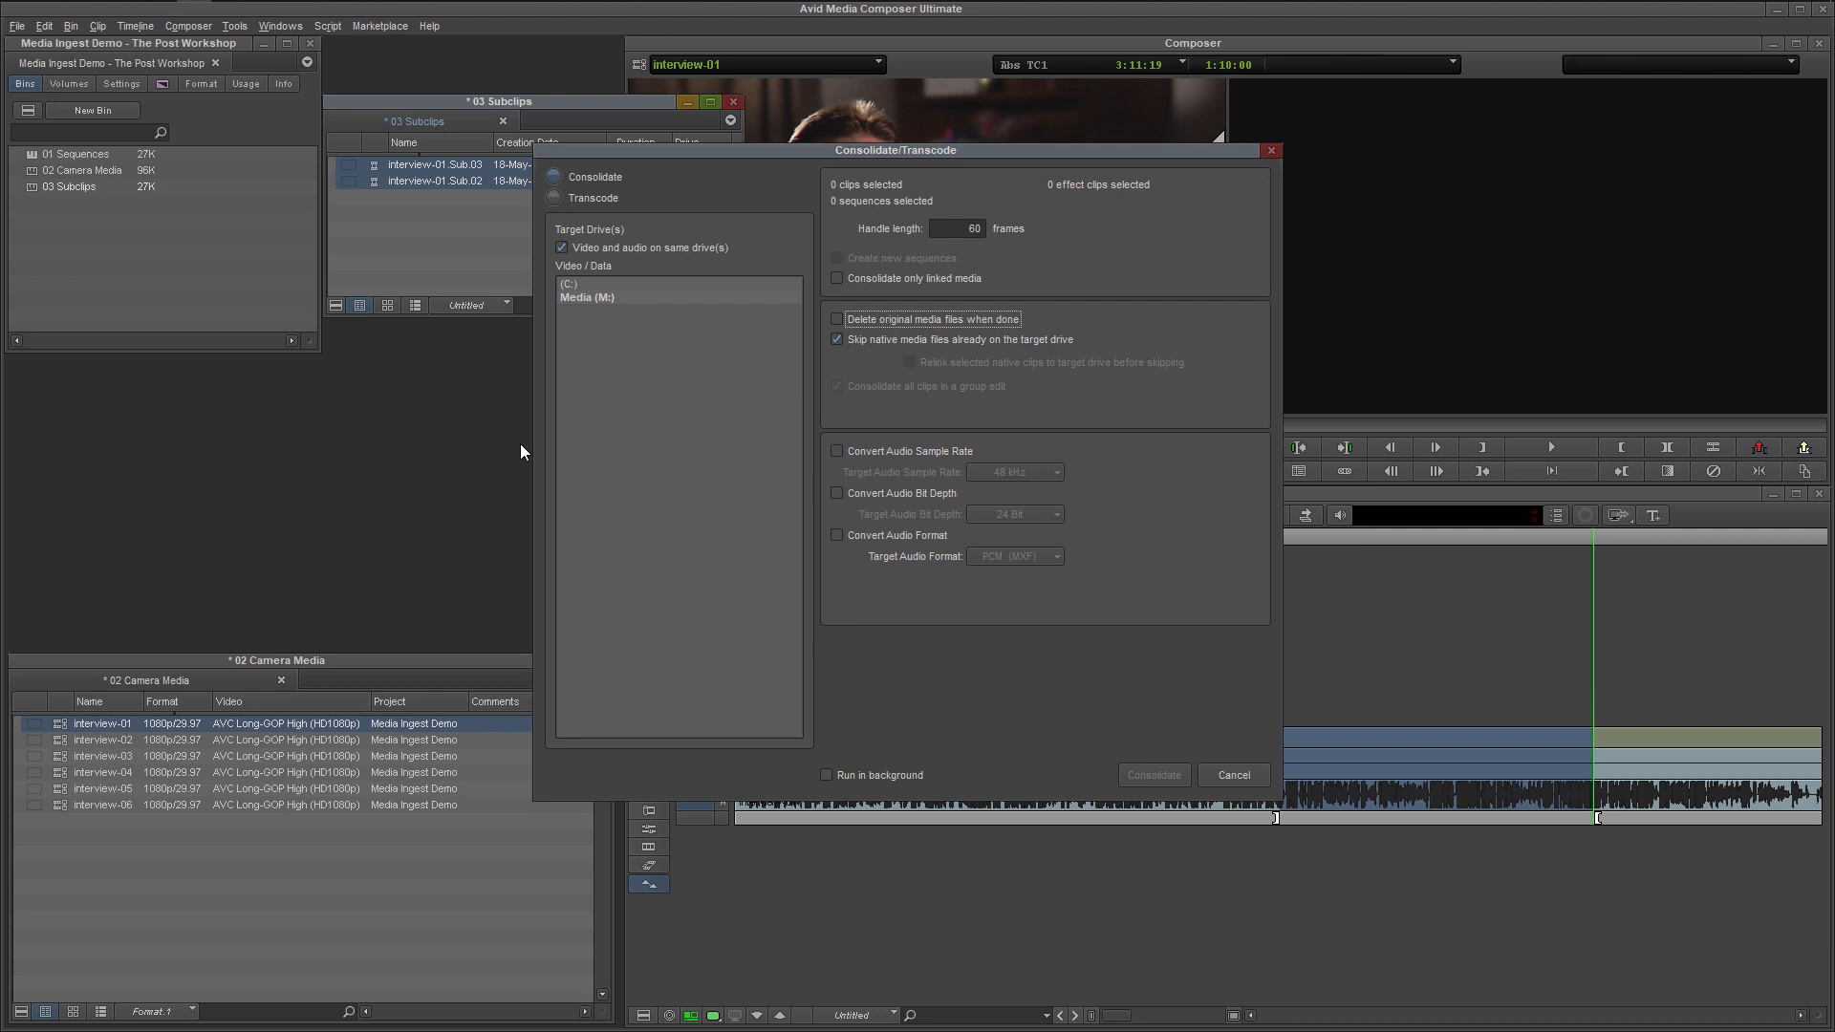
mouse_move(536, 213)
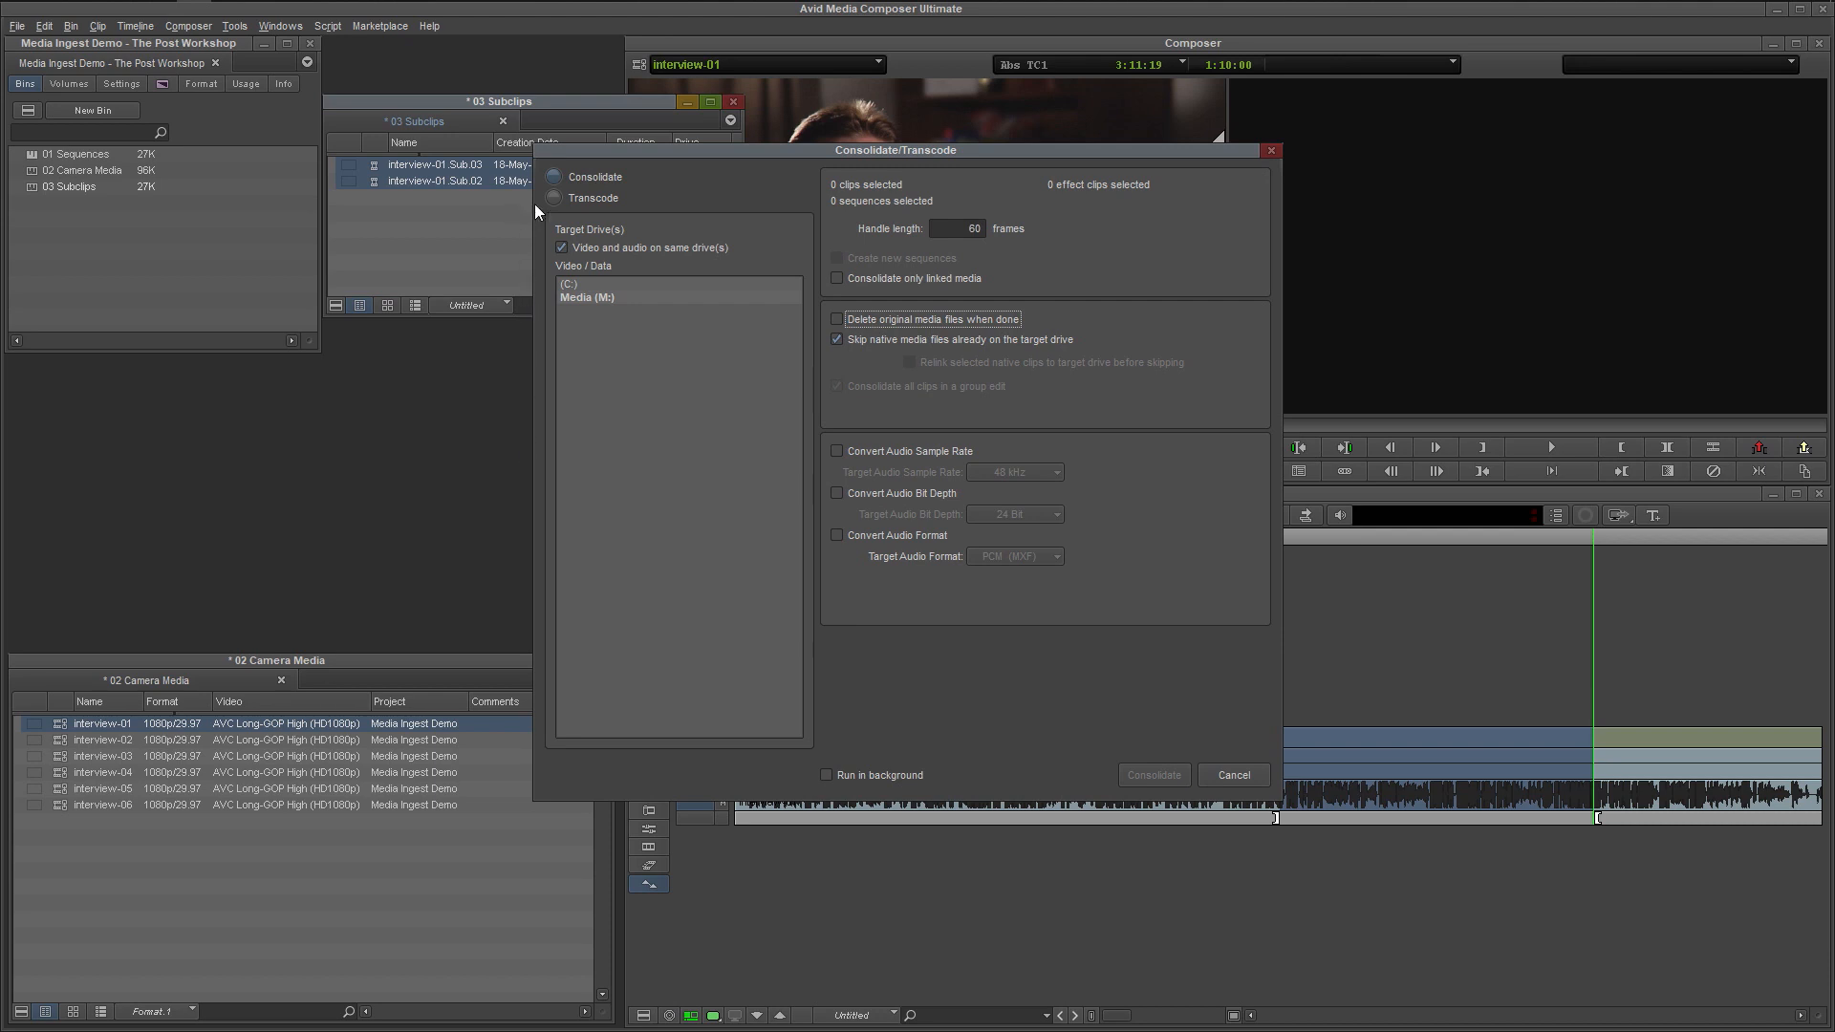
Transcode to DNxHD 145 MXF with 60-frame handles, targeting the Media (M:) drive
click(553, 198)
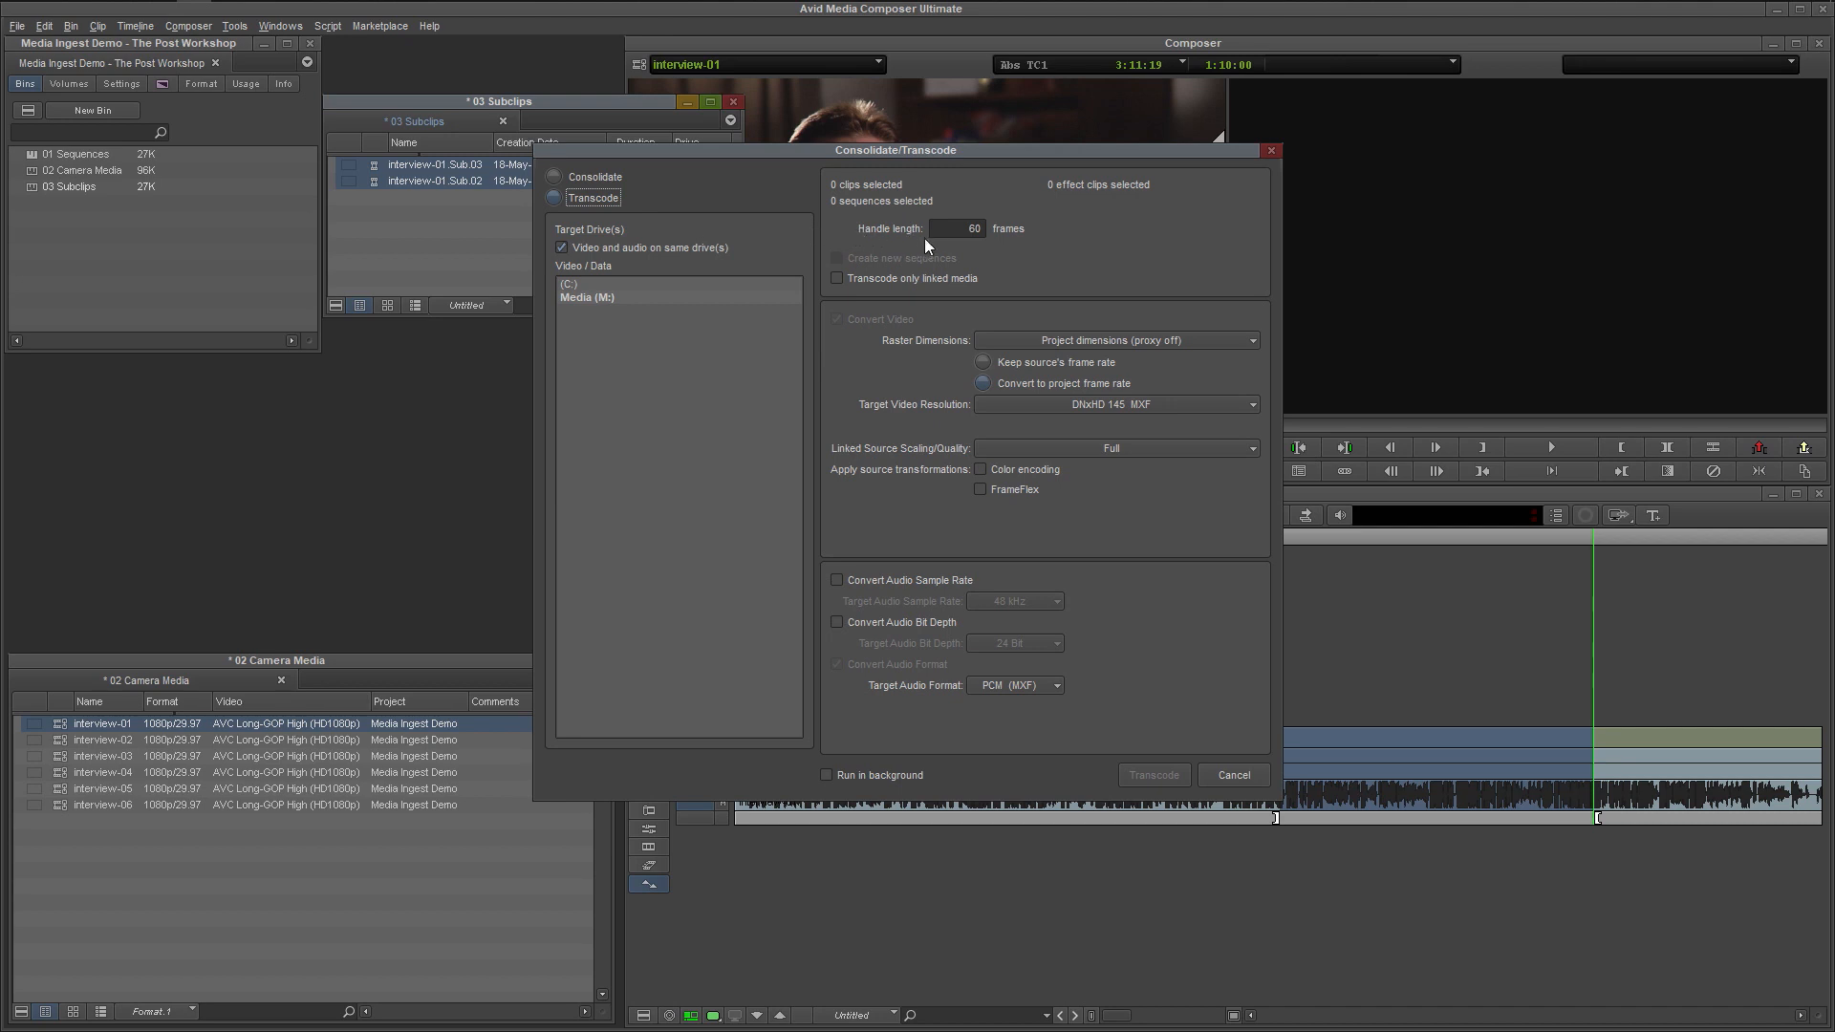
mouse_move(975, 251)
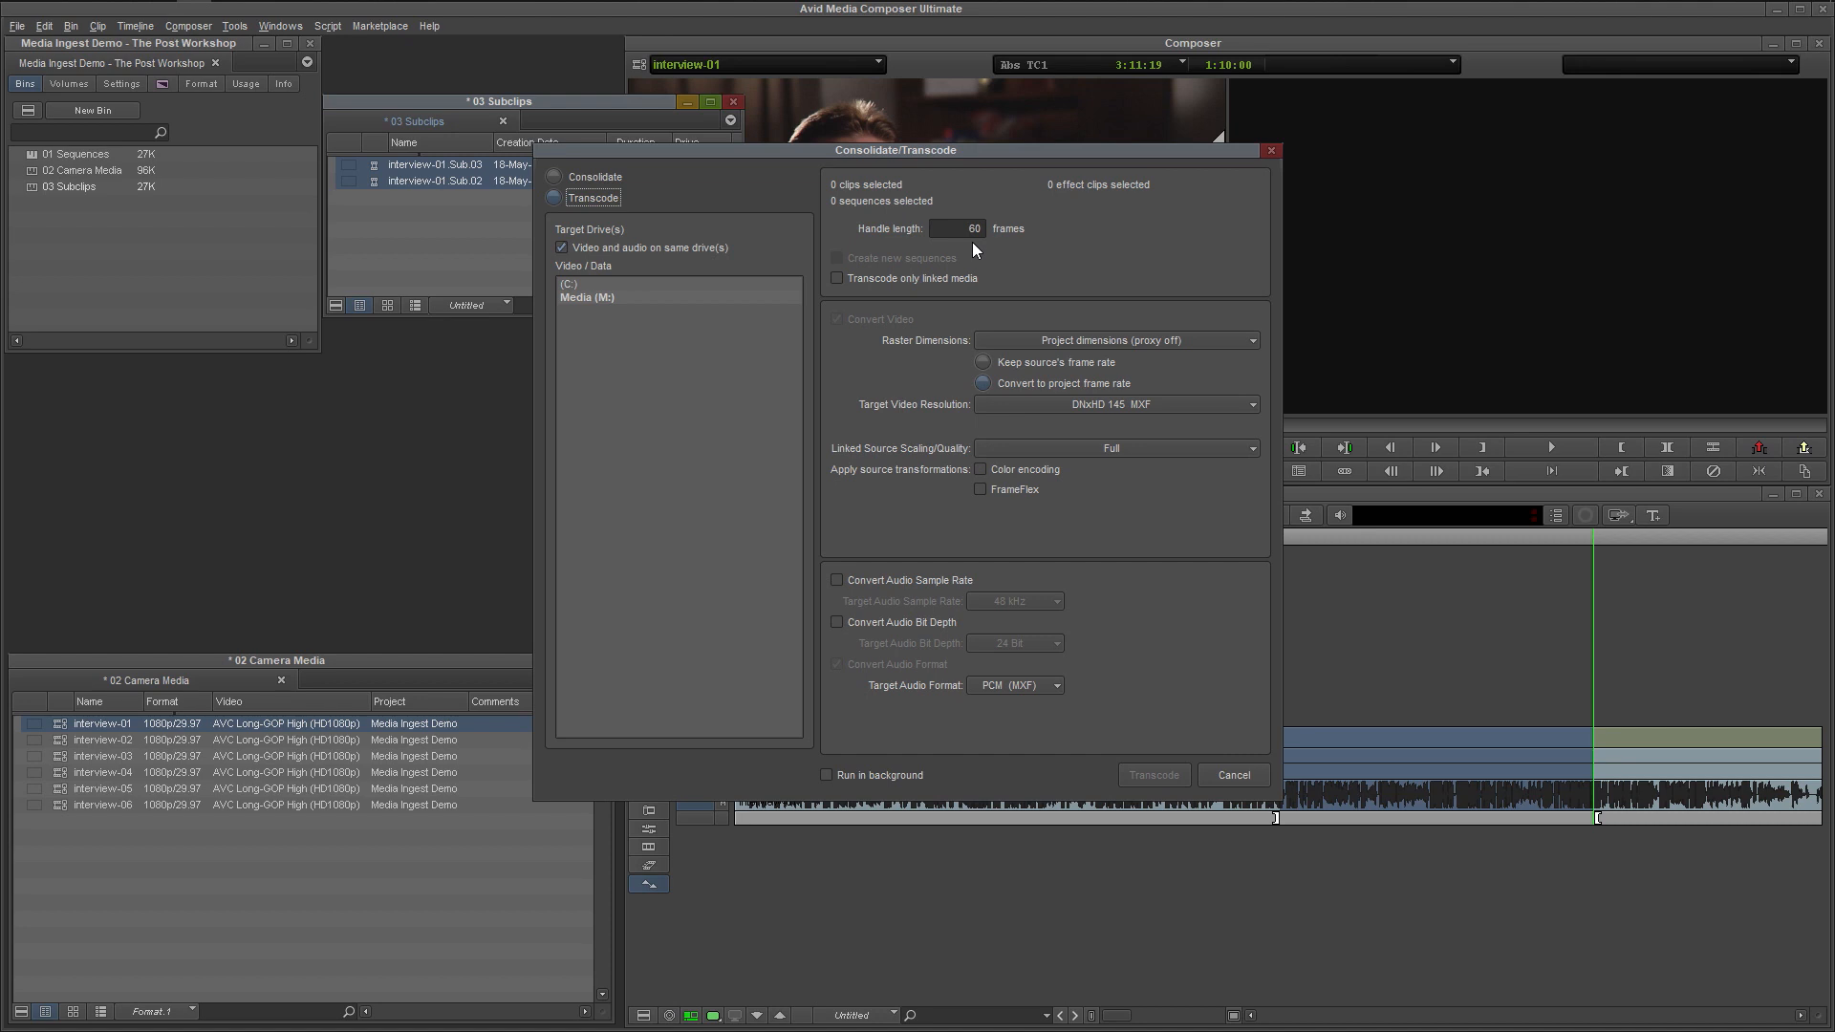
click(588, 296)
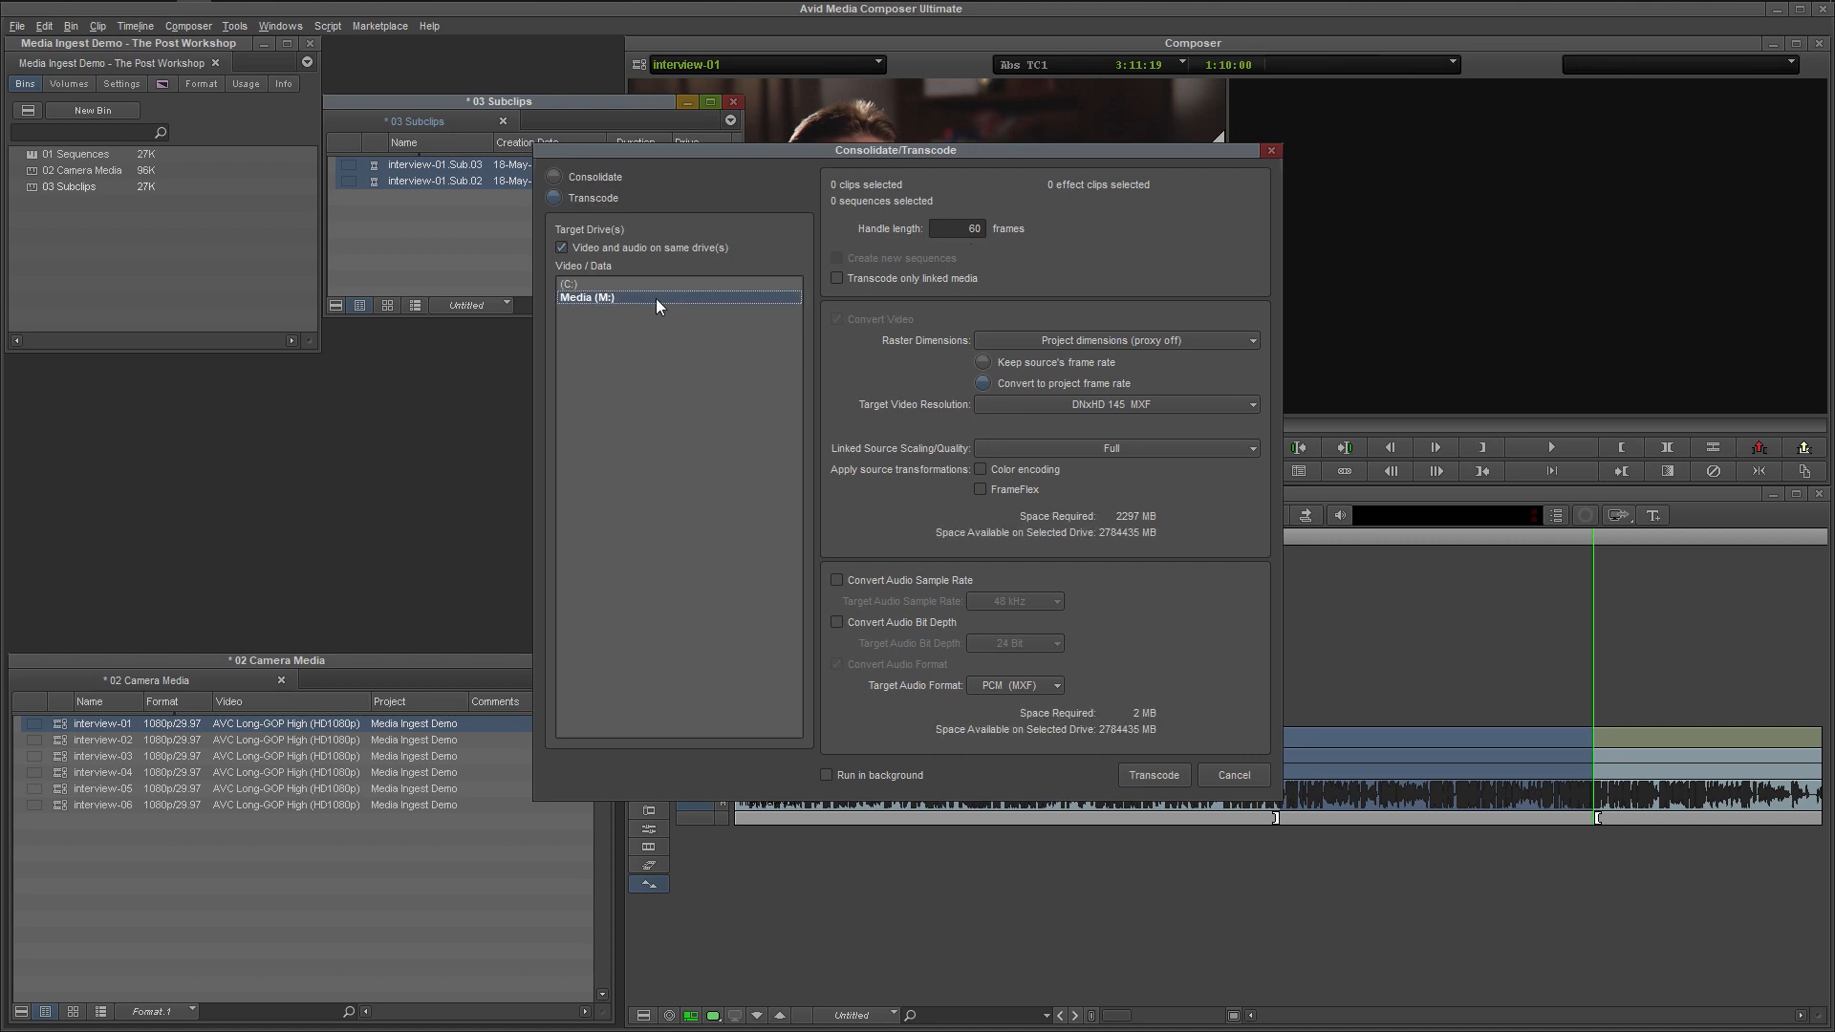
click(1231, 774)
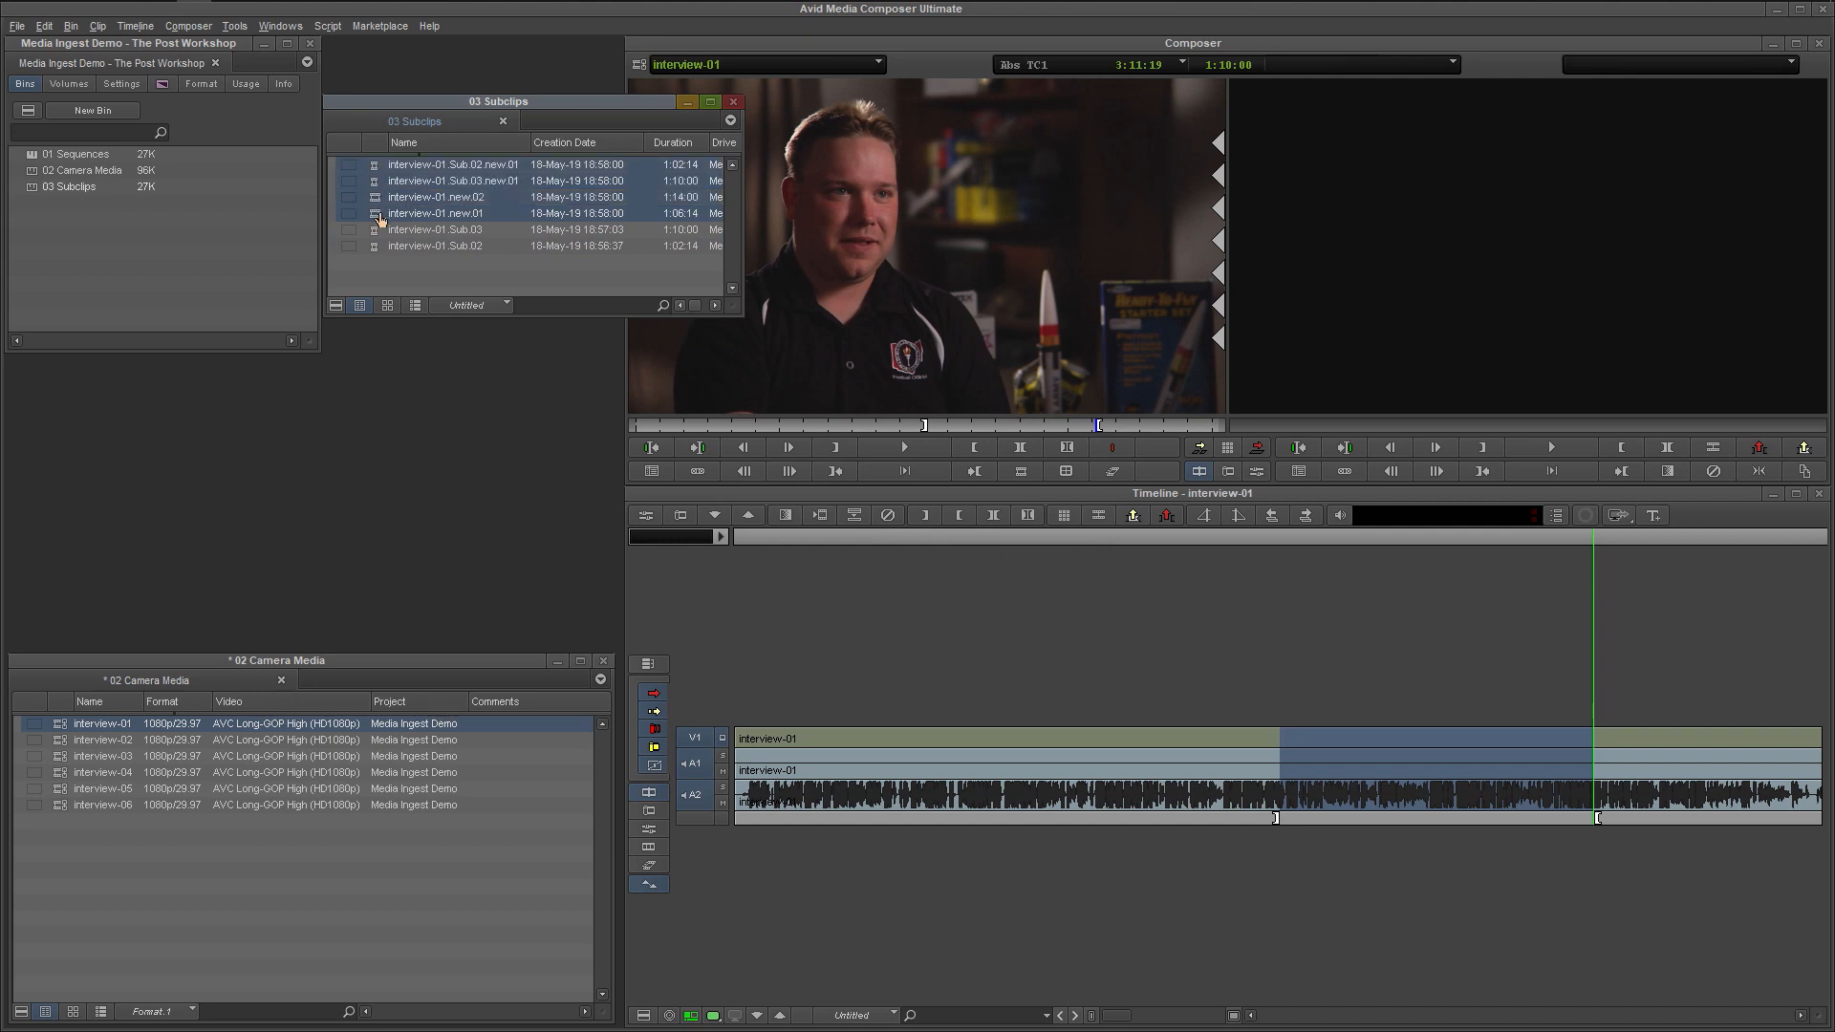
Inspect the new .new.01 master clips and Sub.02/Sub.03.new.01 subclips in the bin
click(436, 195)
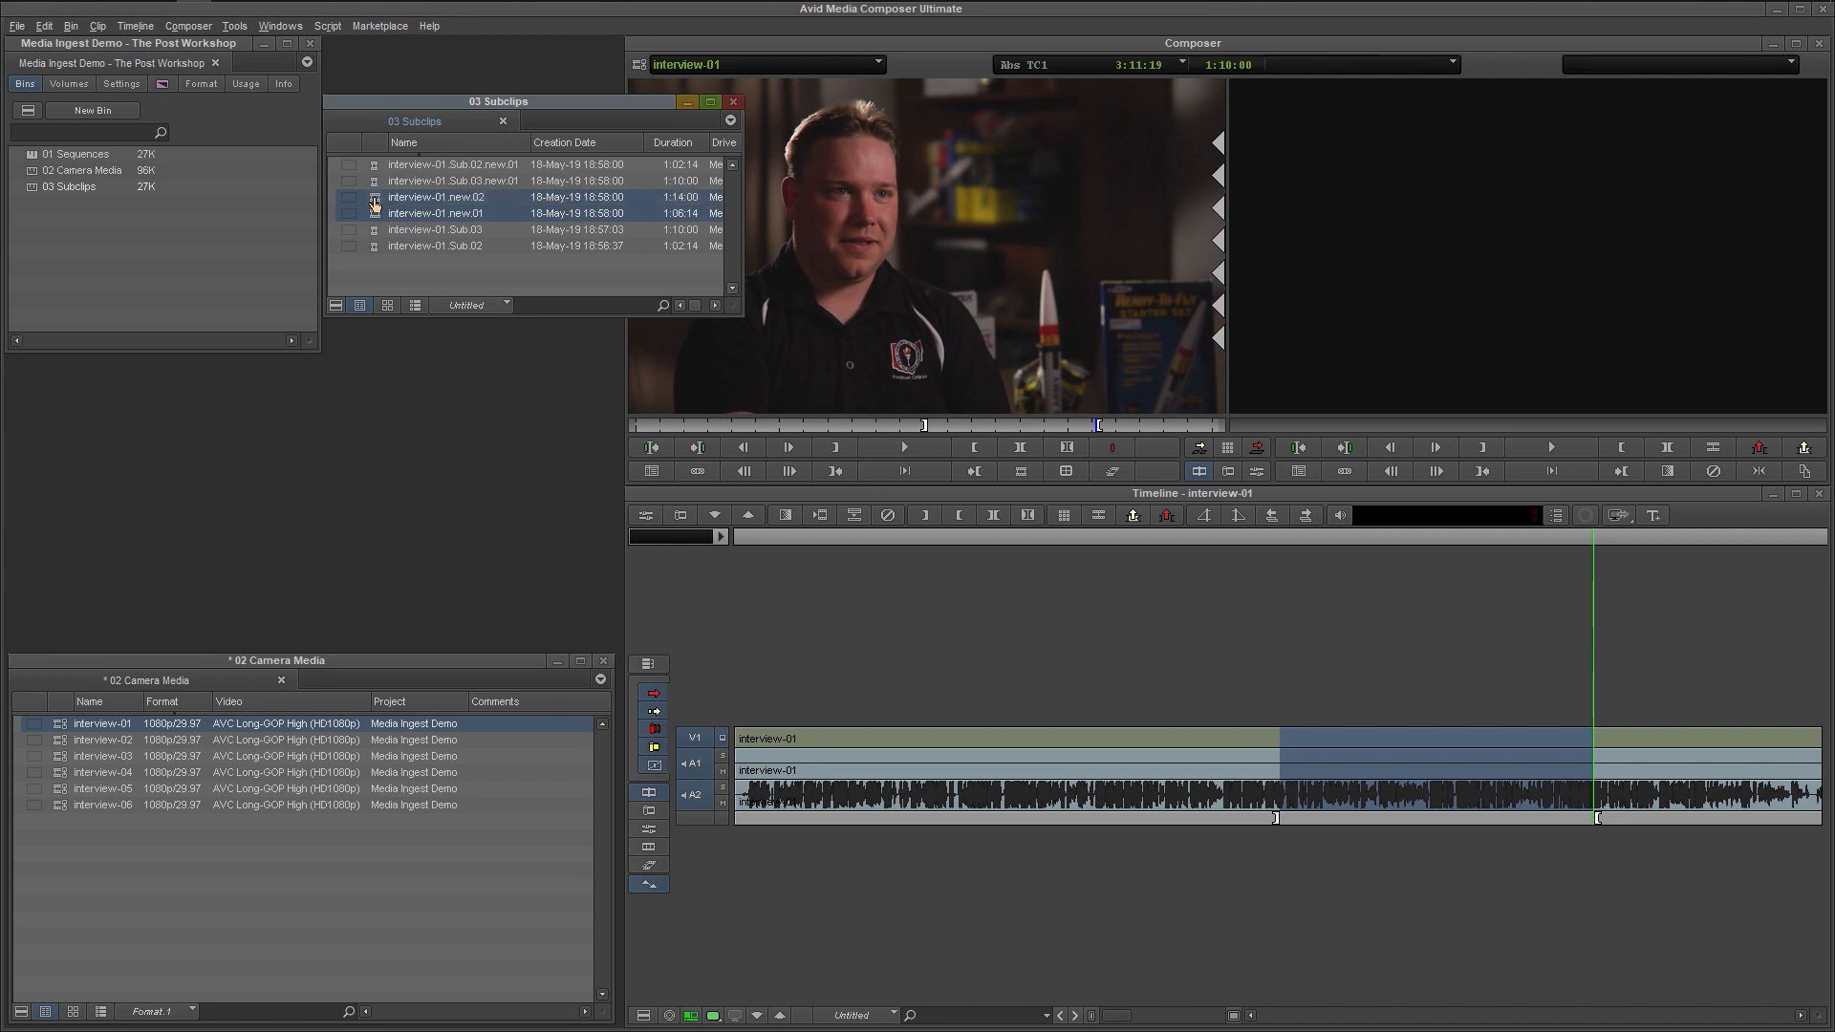
click(452, 180)
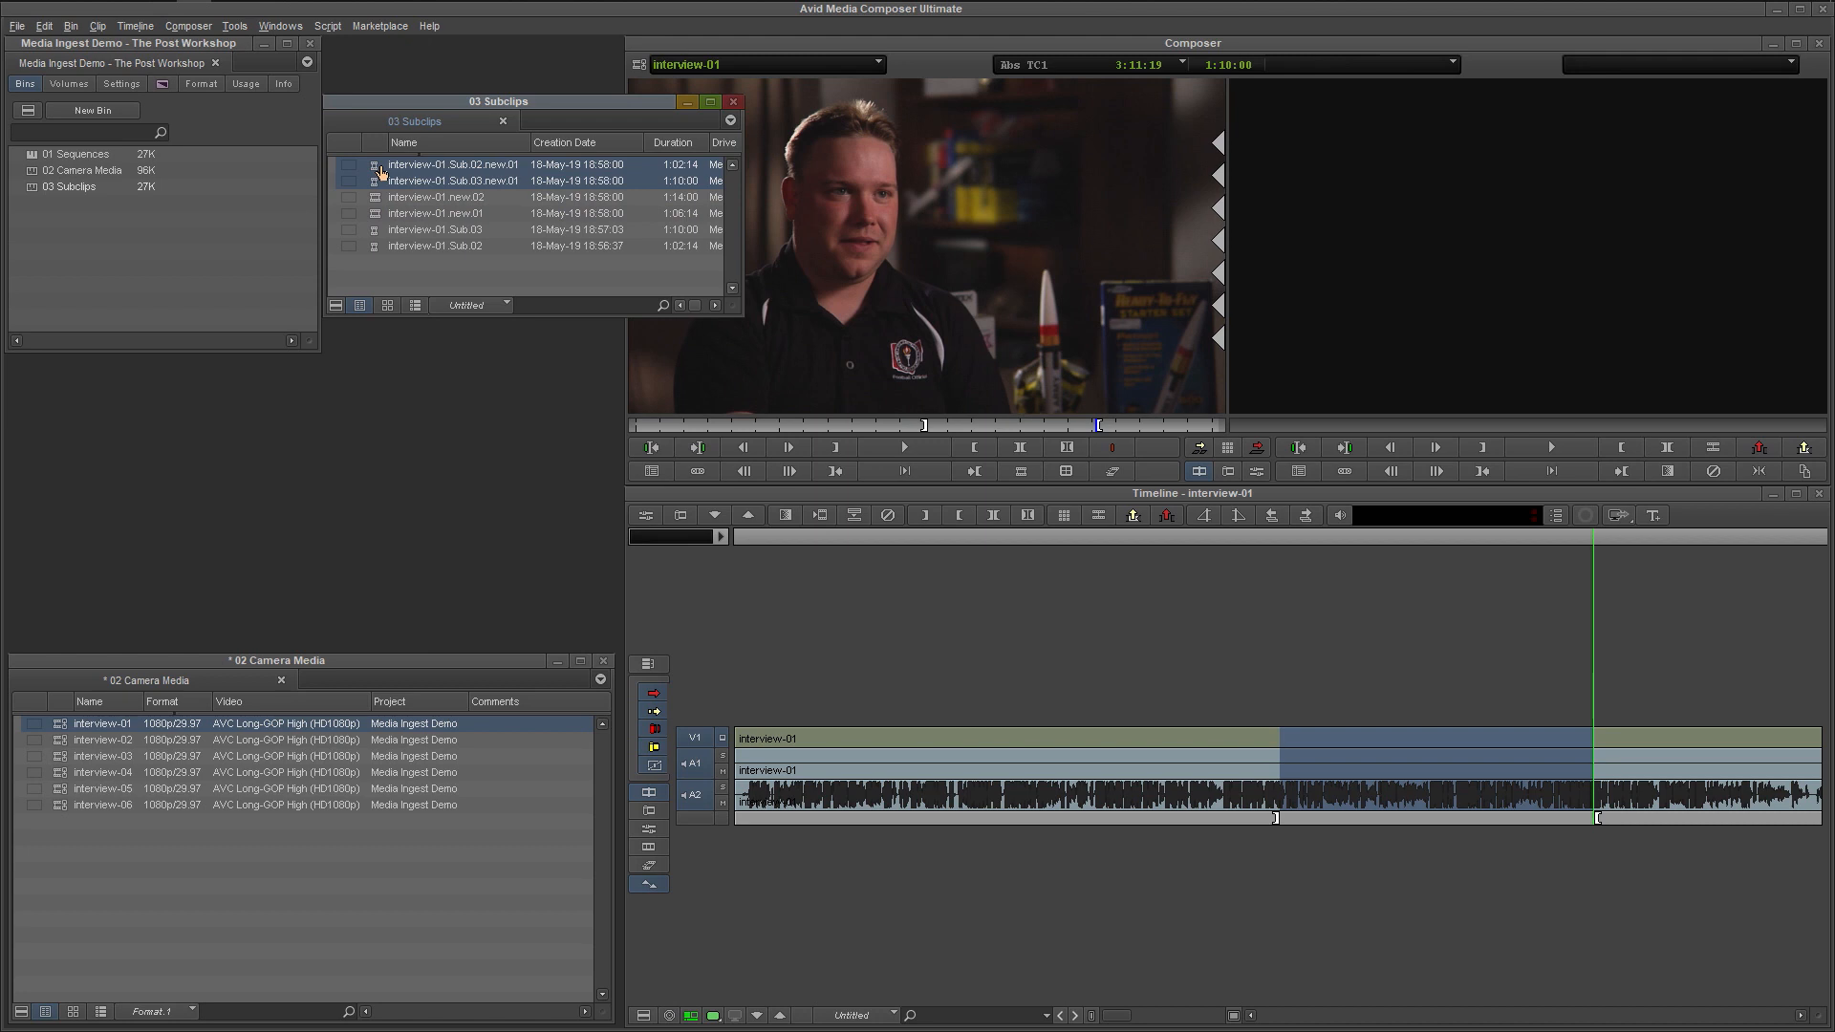
mouse_move(387, 188)
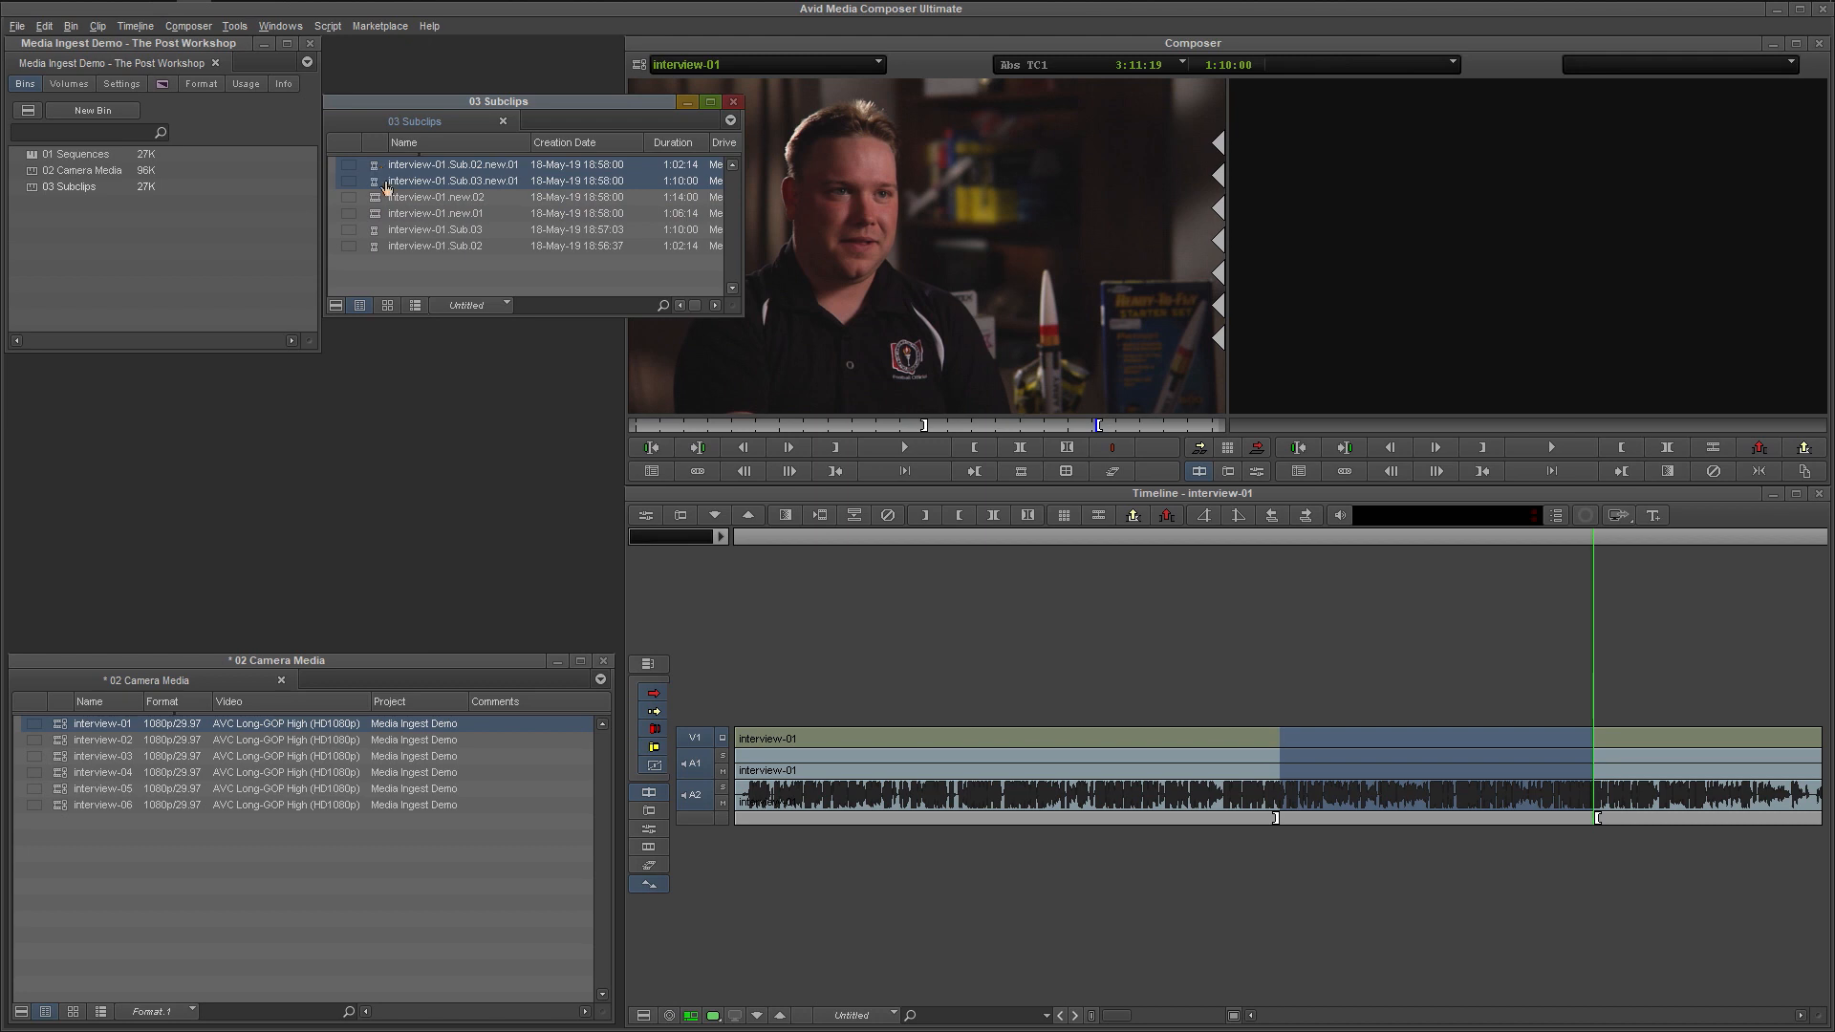
Switch the 03 Subclips bin to the Format view to compare codecs
click(504, 304)
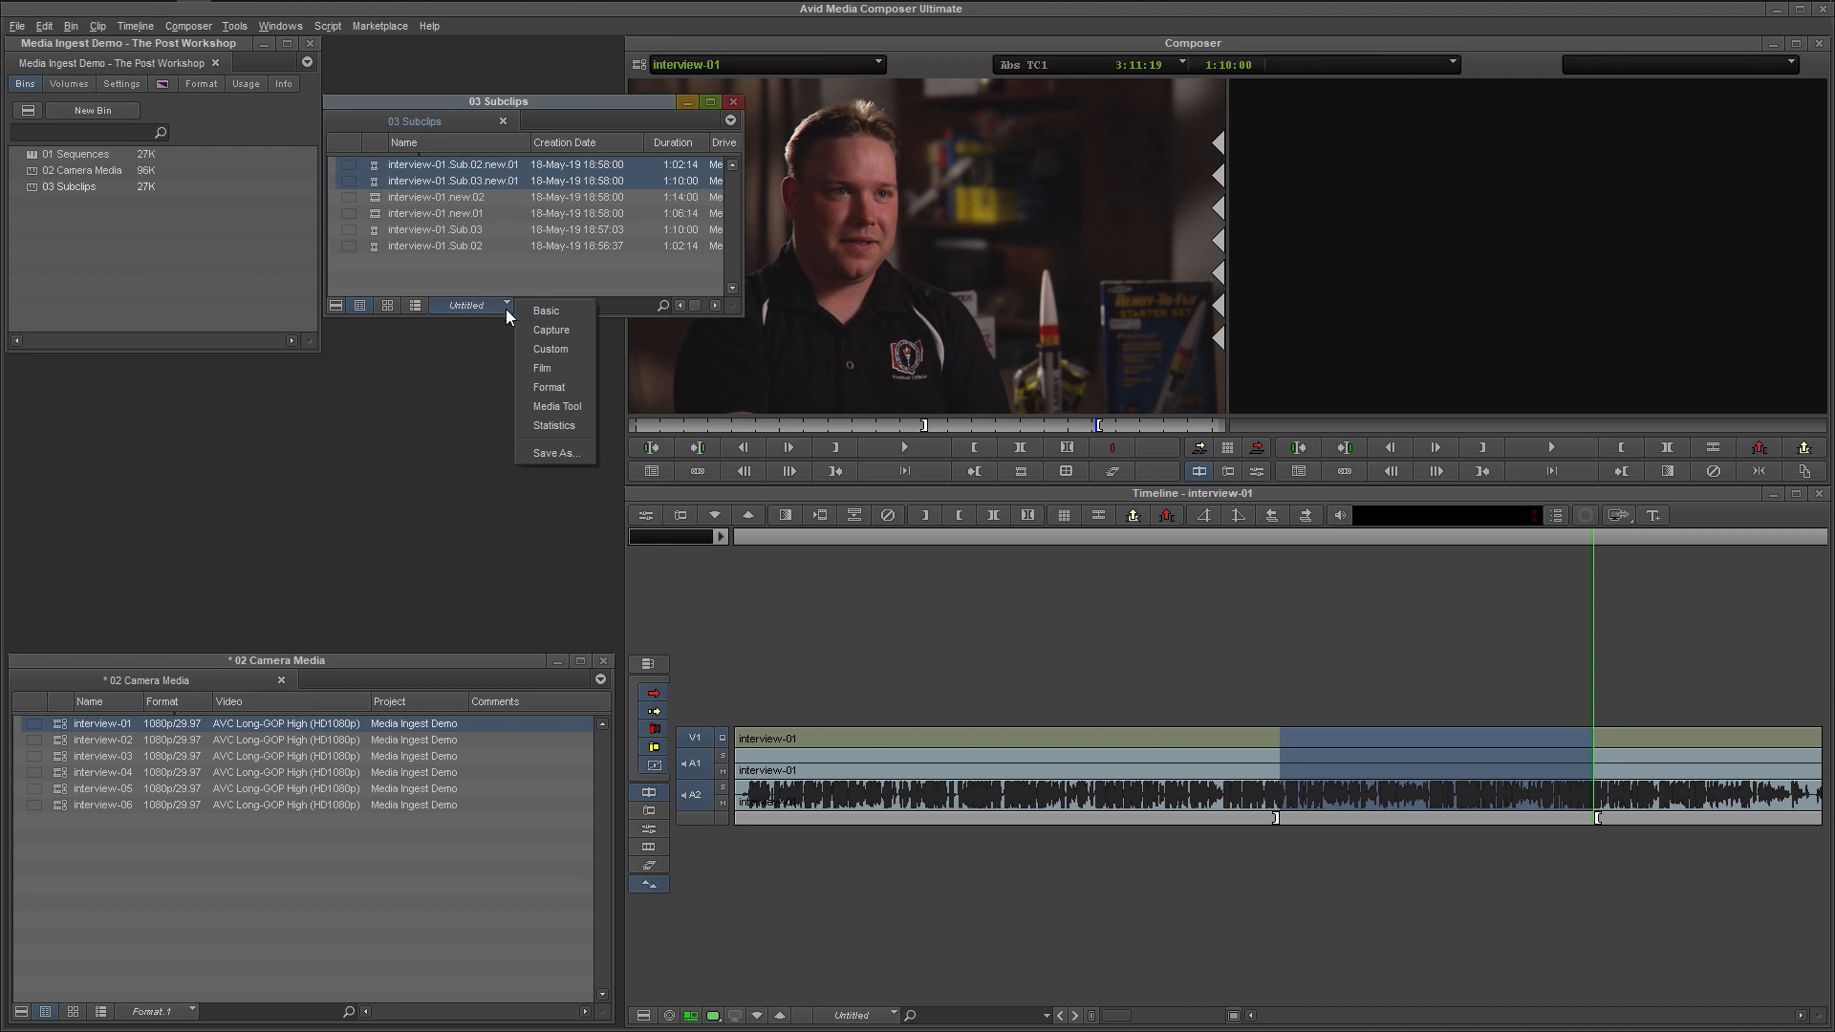
click(547, 387)
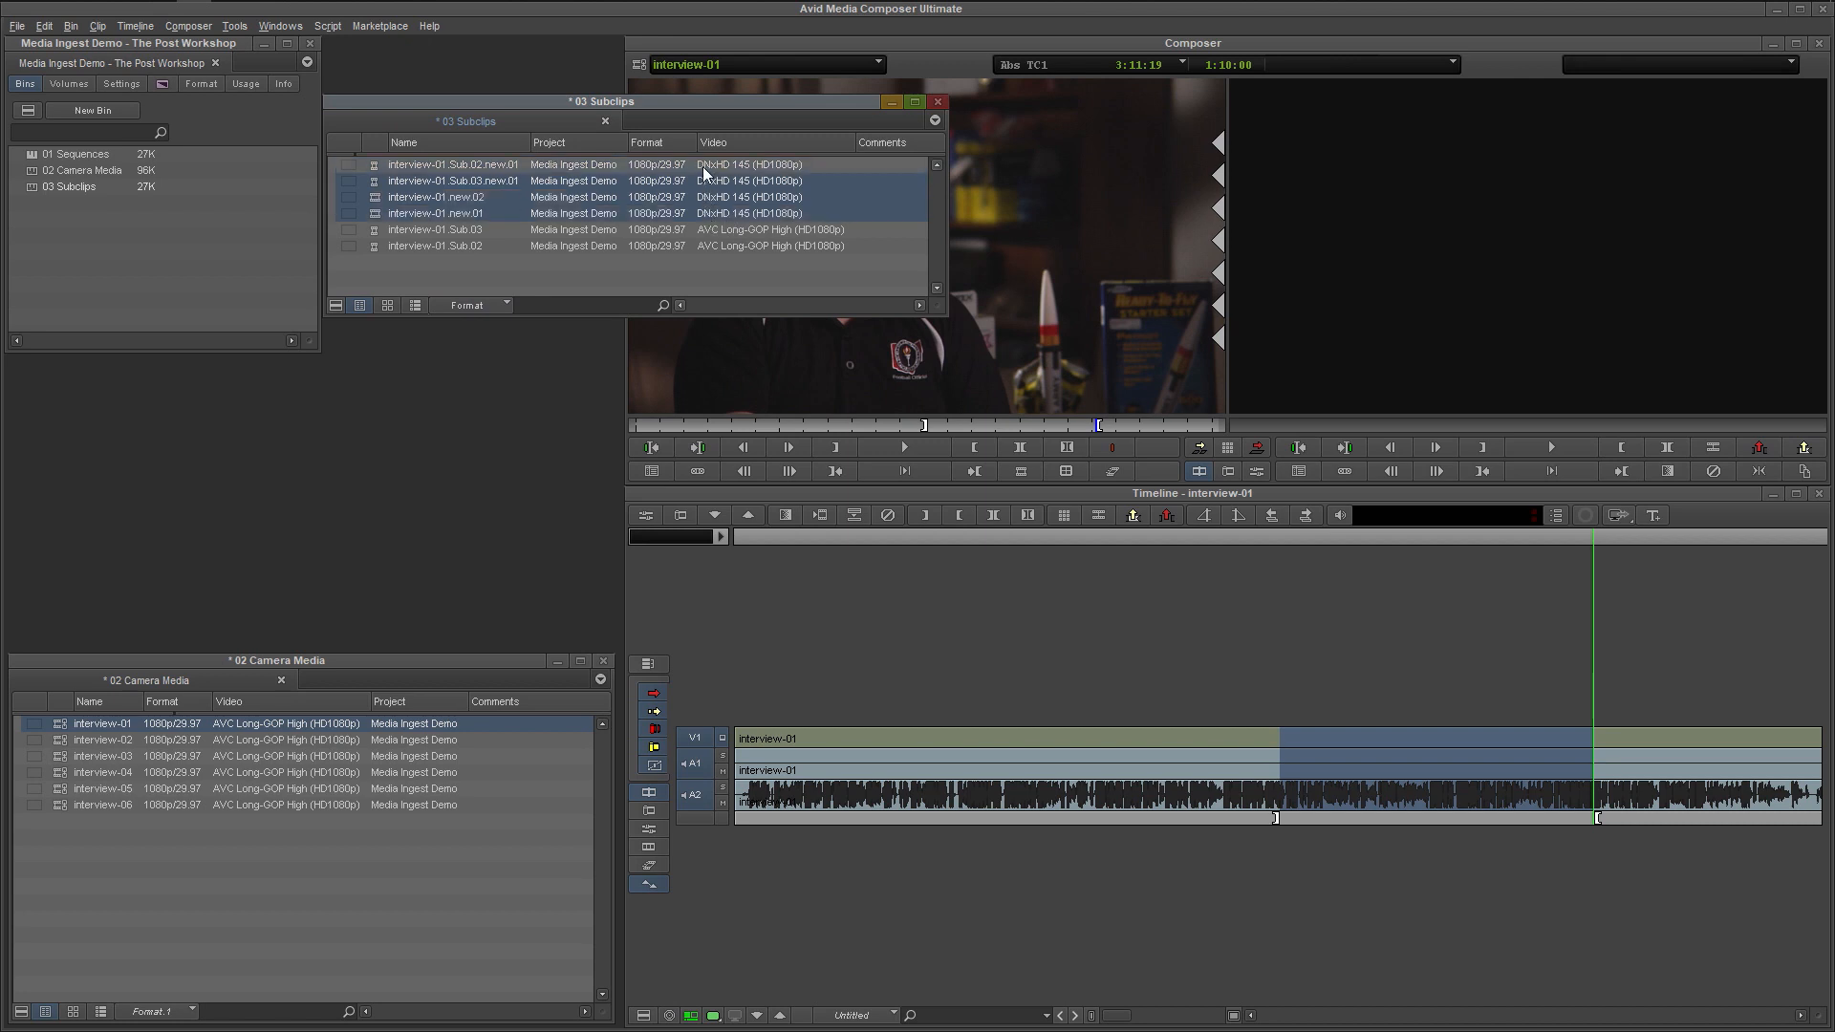
double_click(749, 164)
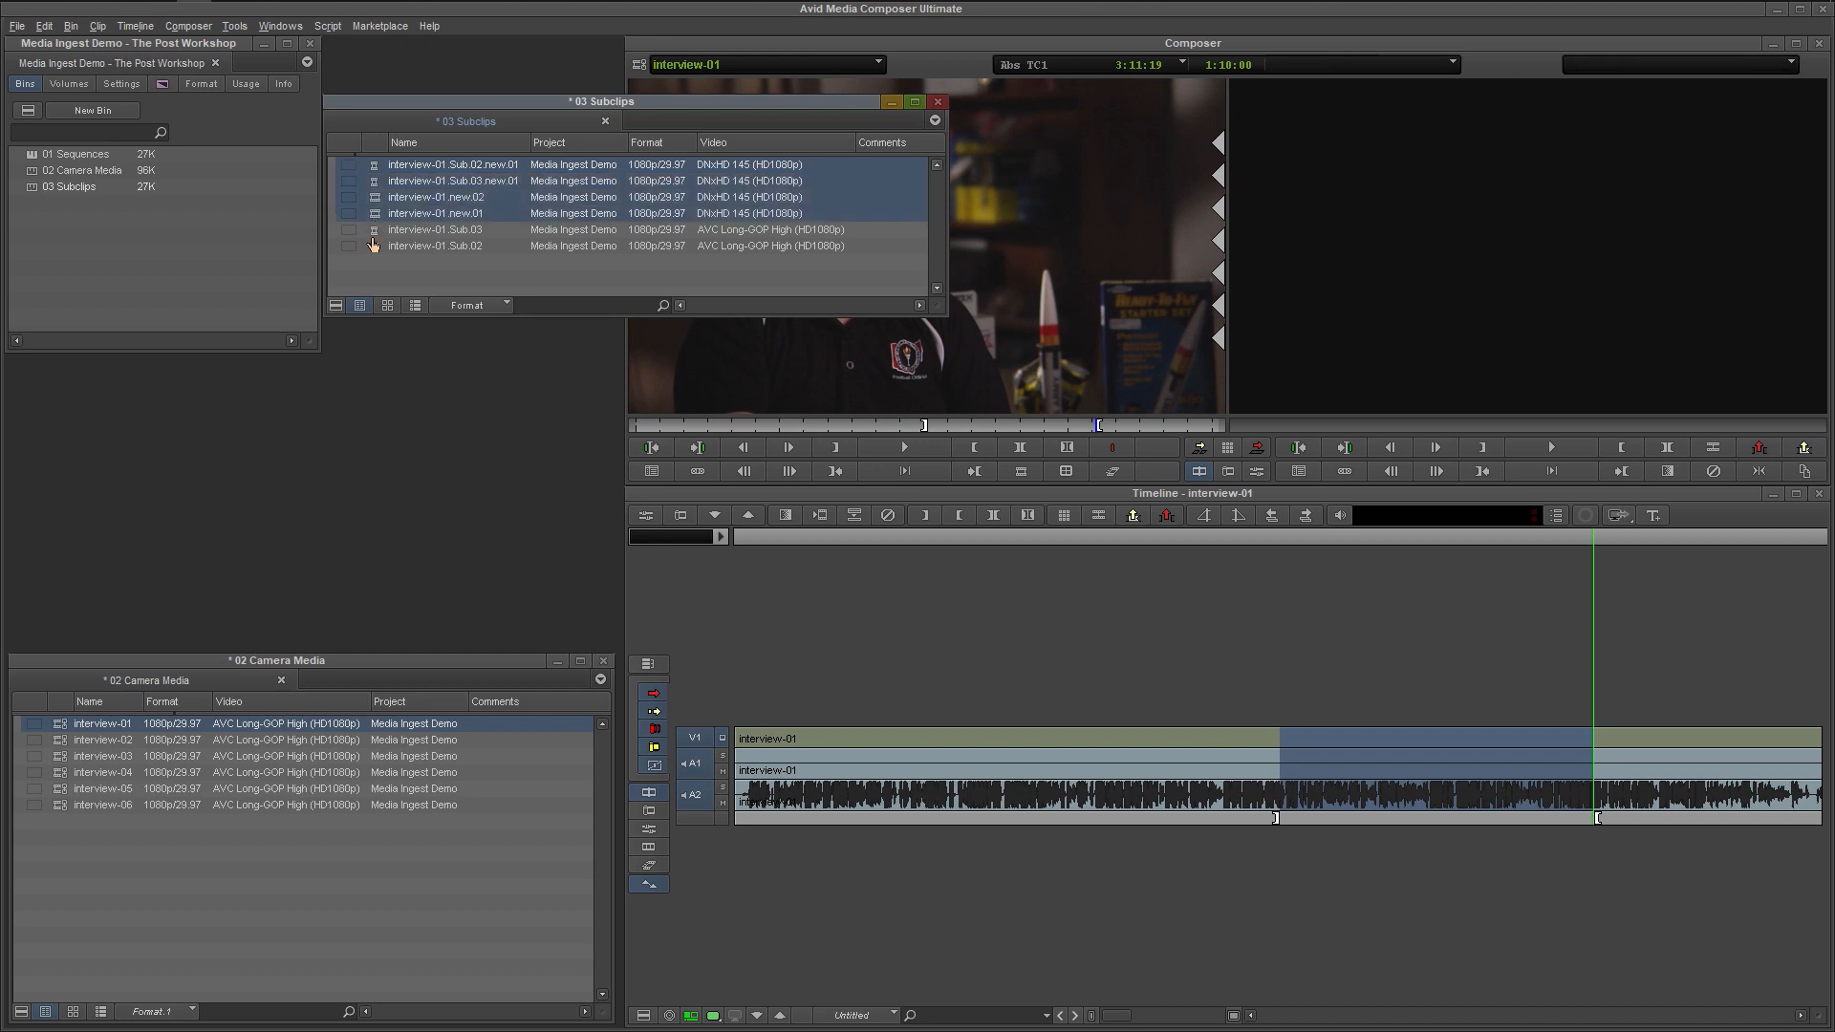
mouse_move(372, 271)
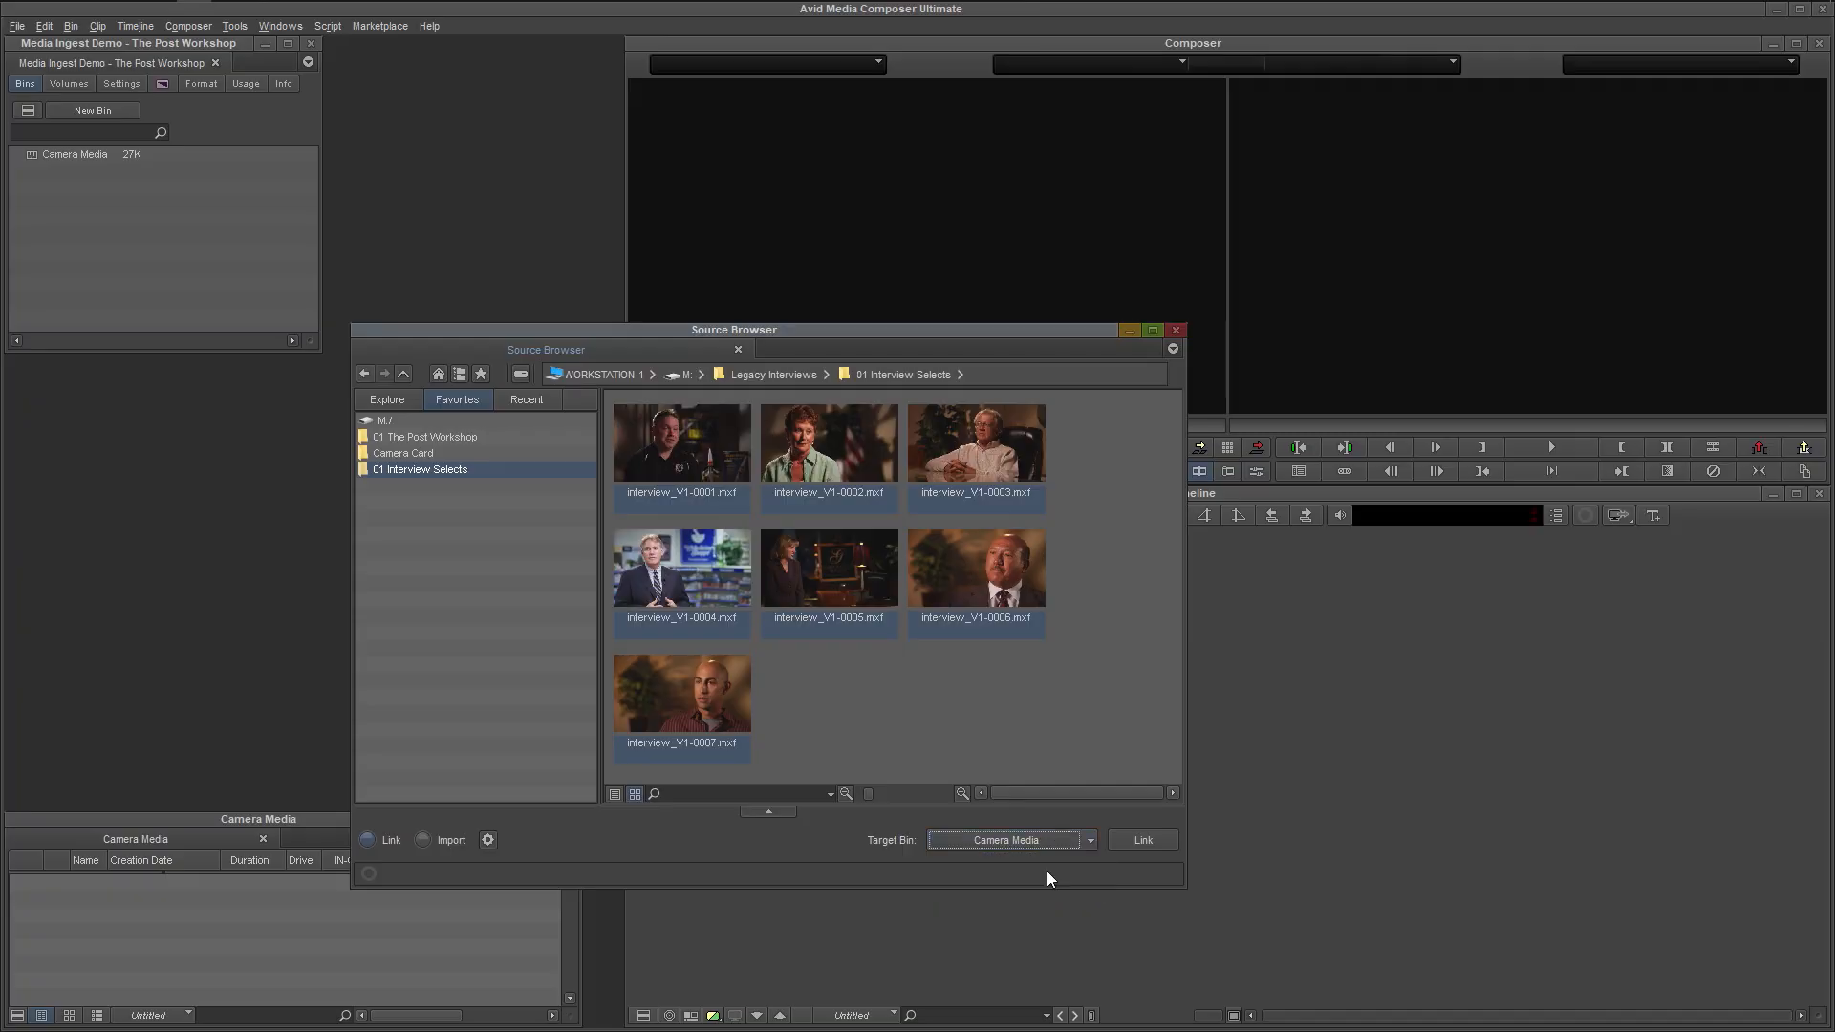
Link the seven interview_V1 files from the Source Browser into Camera Media
click(1142, 840)
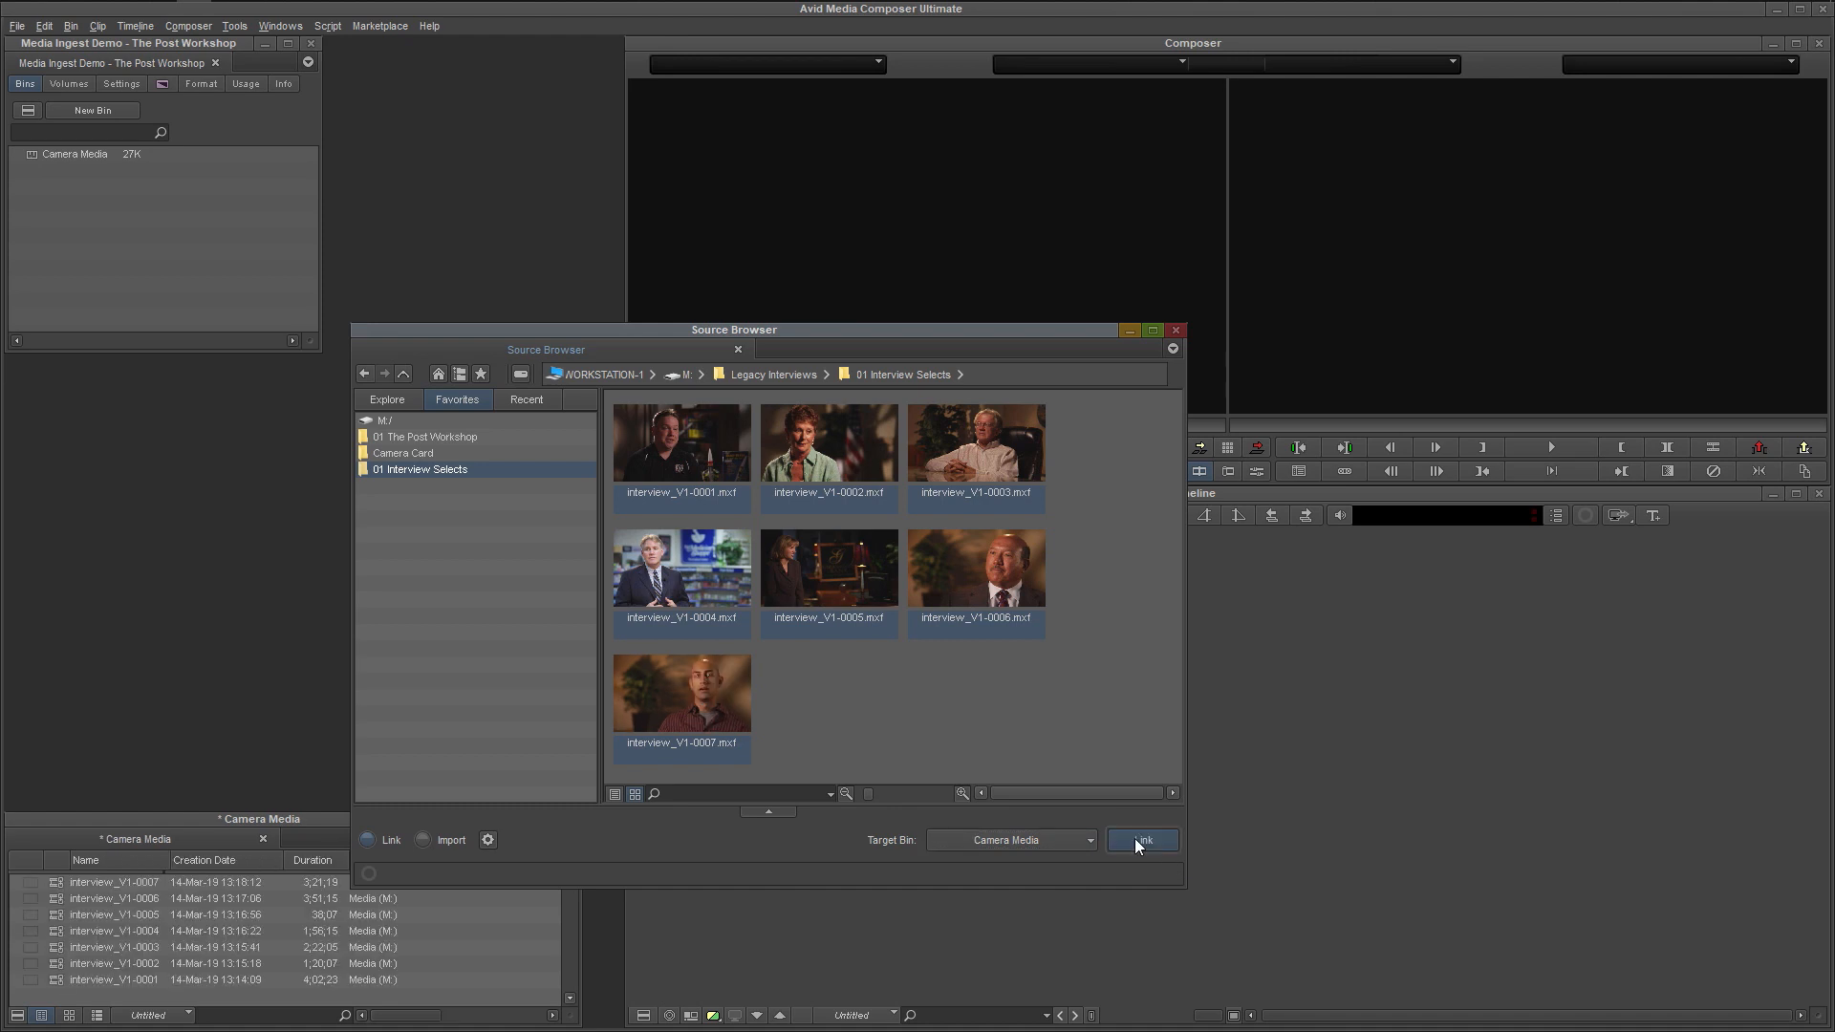